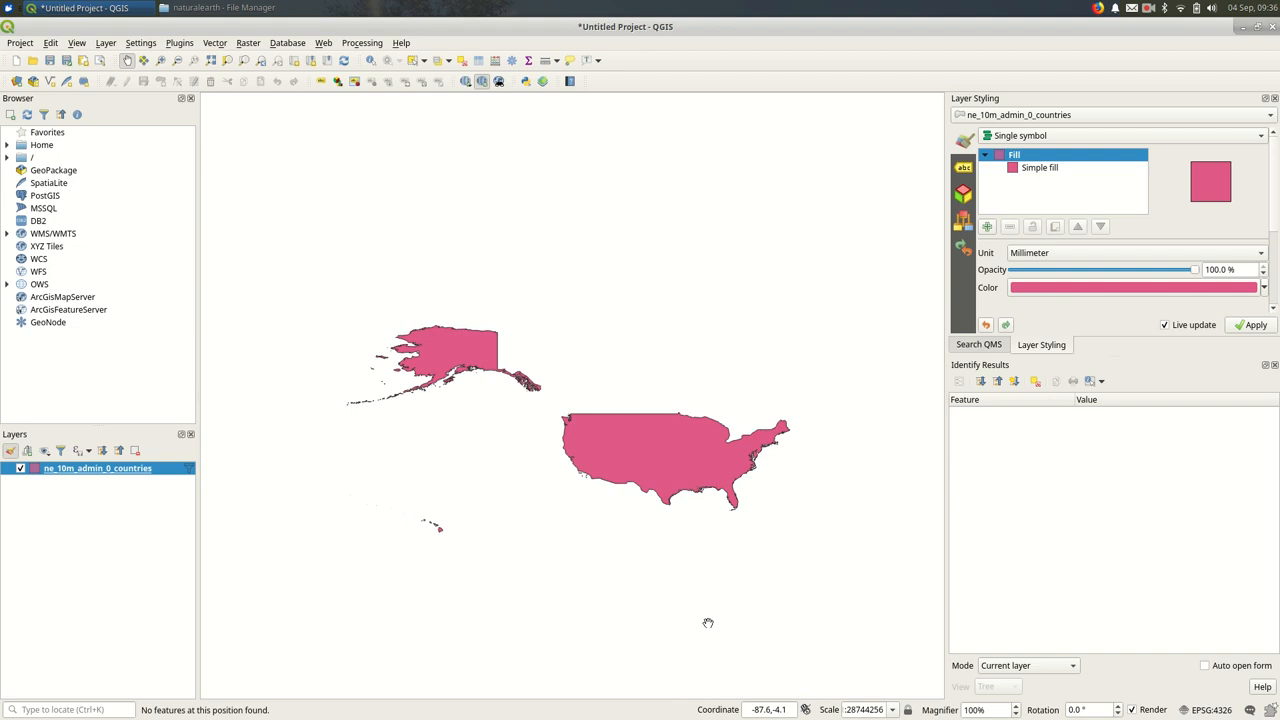
mouse_move(705, 452)
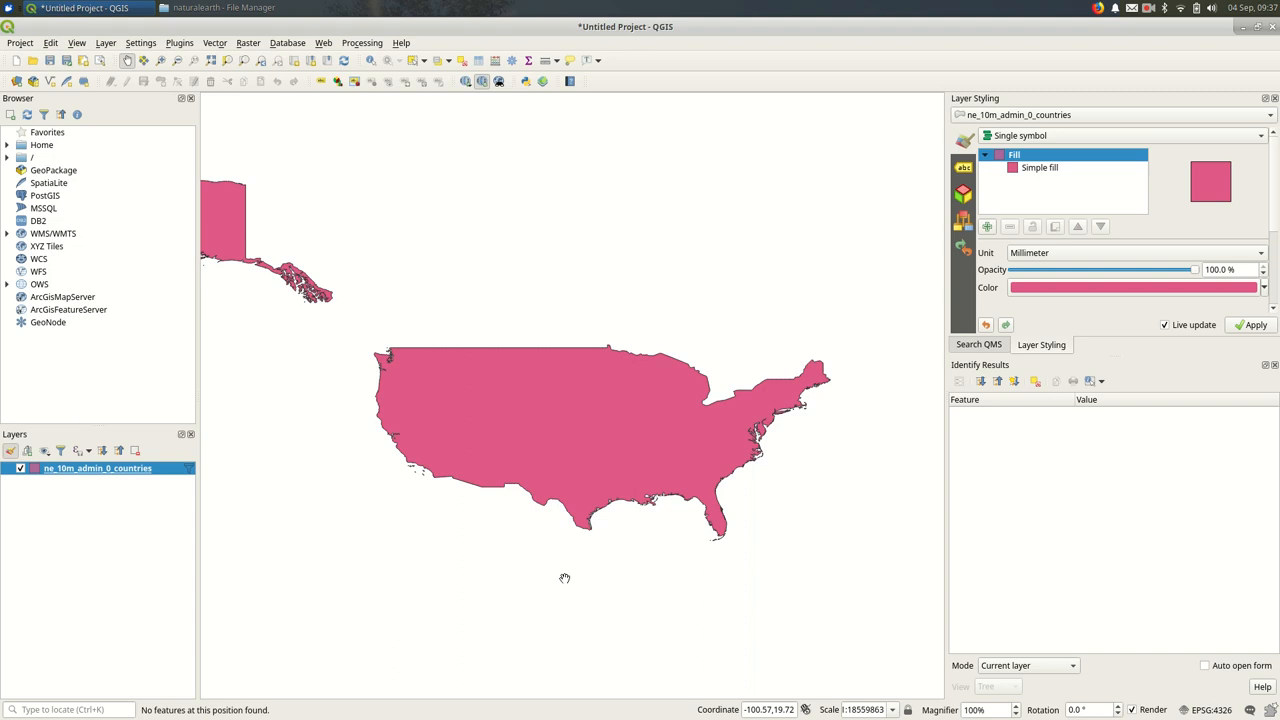
mouse_move(885, 585)
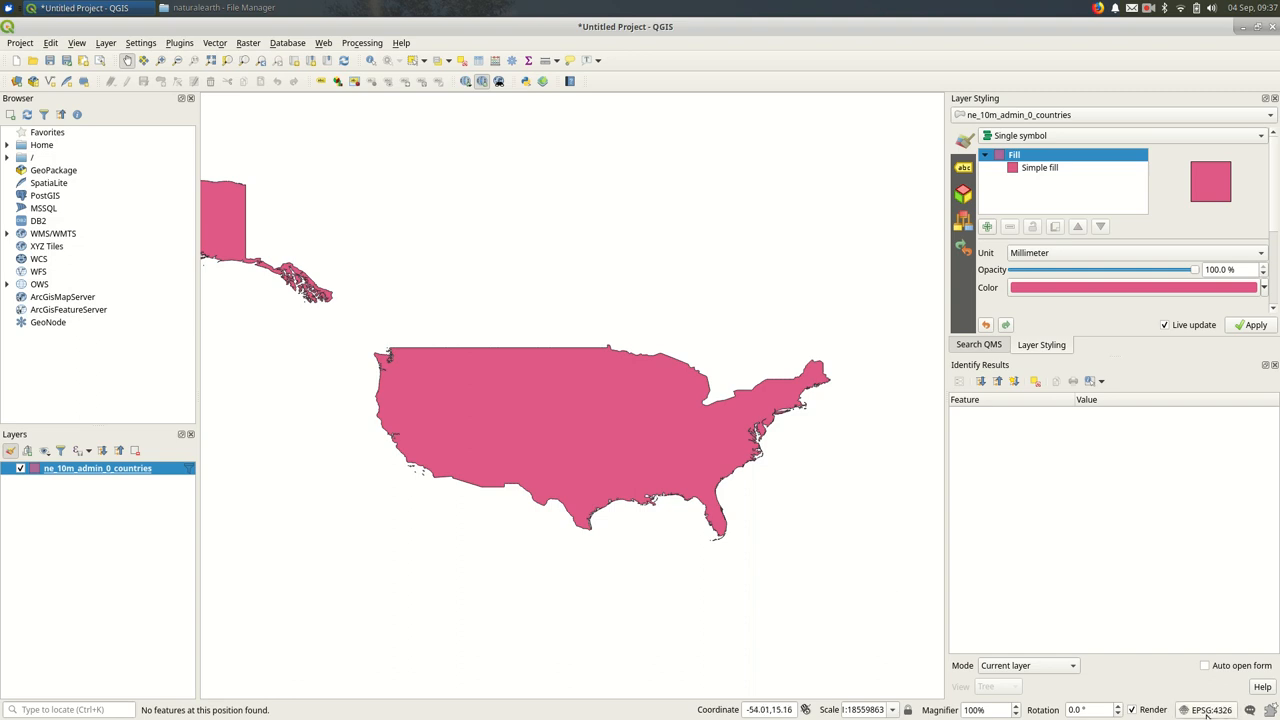
mouse_move(1211, 709)
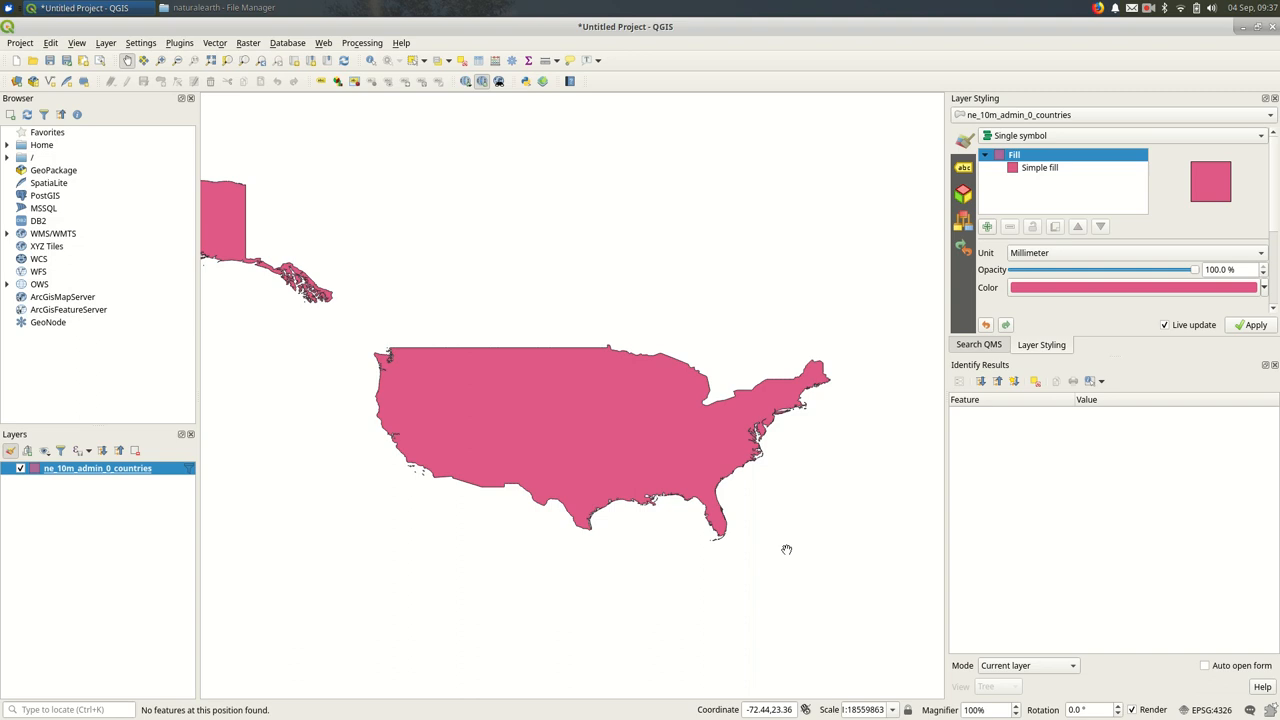
mouse_move(966, 468)
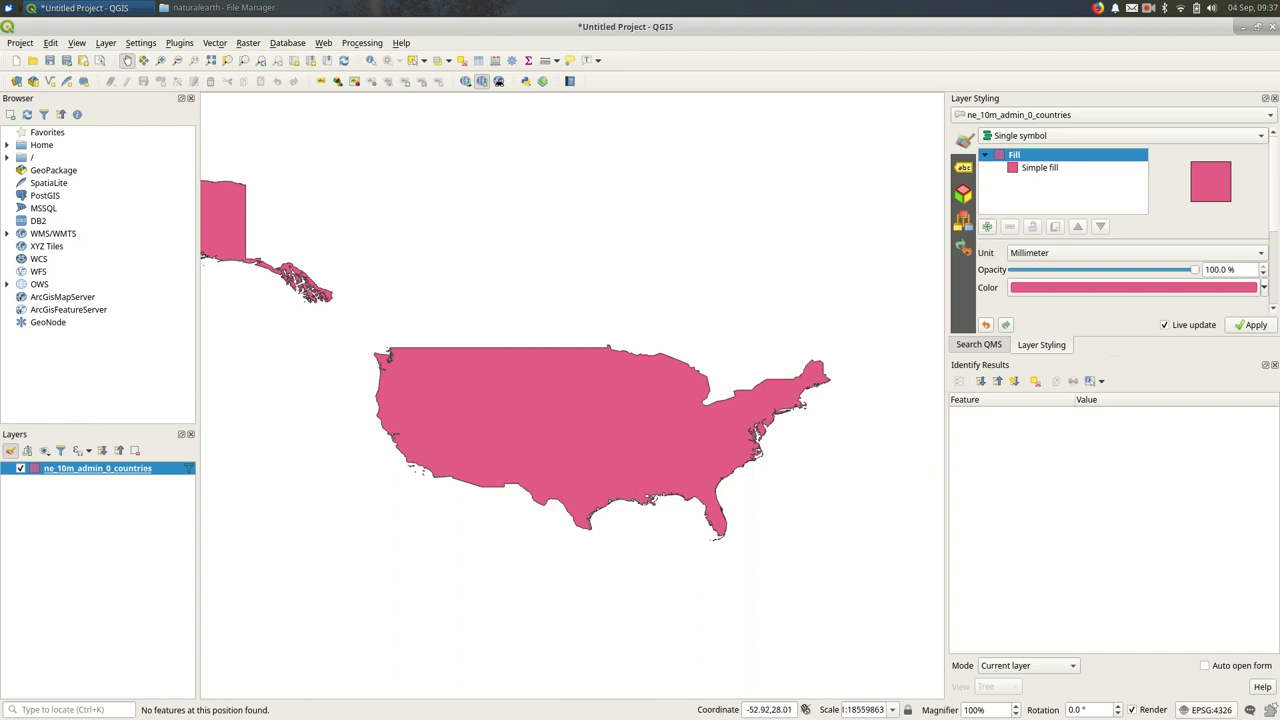
Open the project CRS settings from the EPSG:4326 status-bar indicator, showing WGS 84.
click(1213, 709)
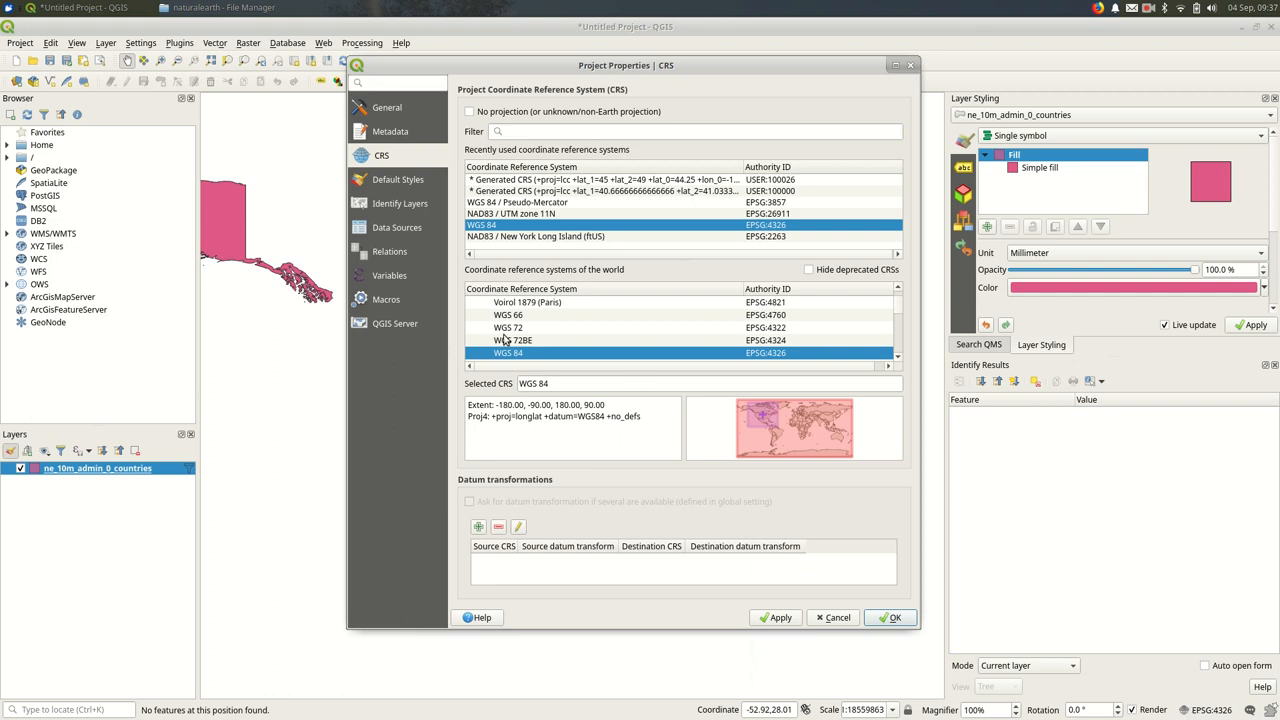
mouse_move(705, 358)
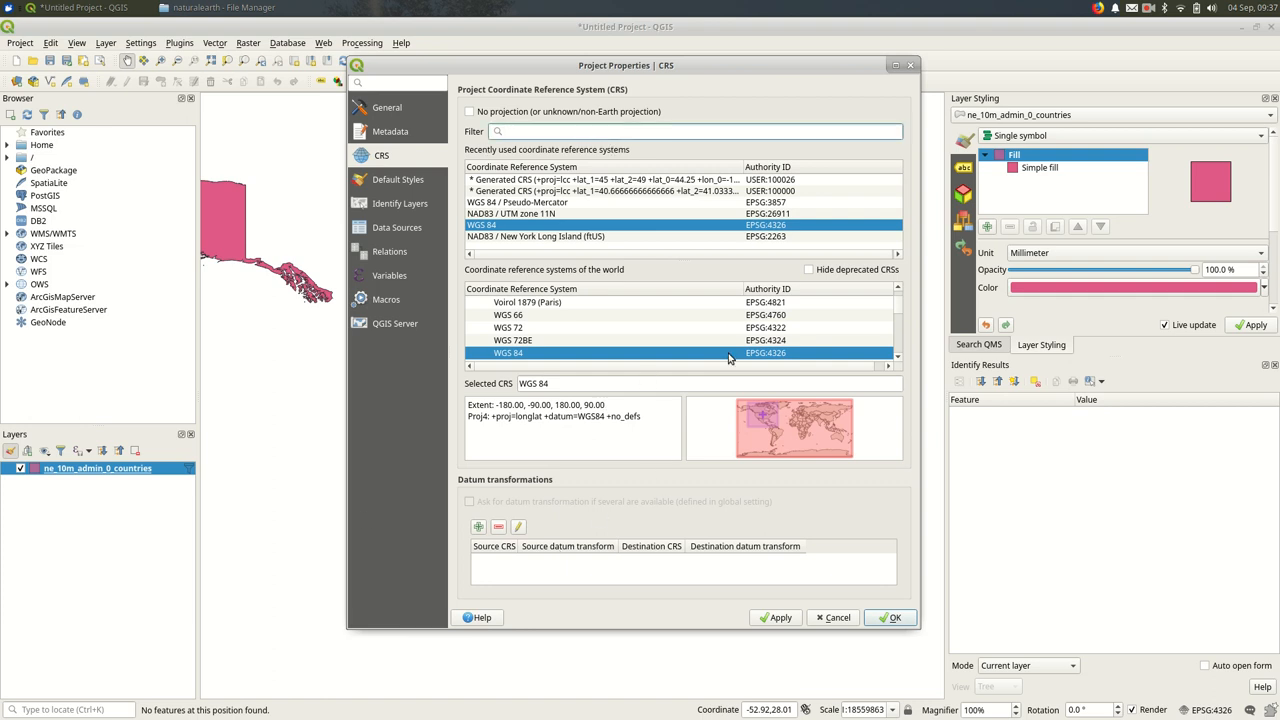
Filter the coordinate reference system list with 'alb' to show Albers projections.
click(690, 131)
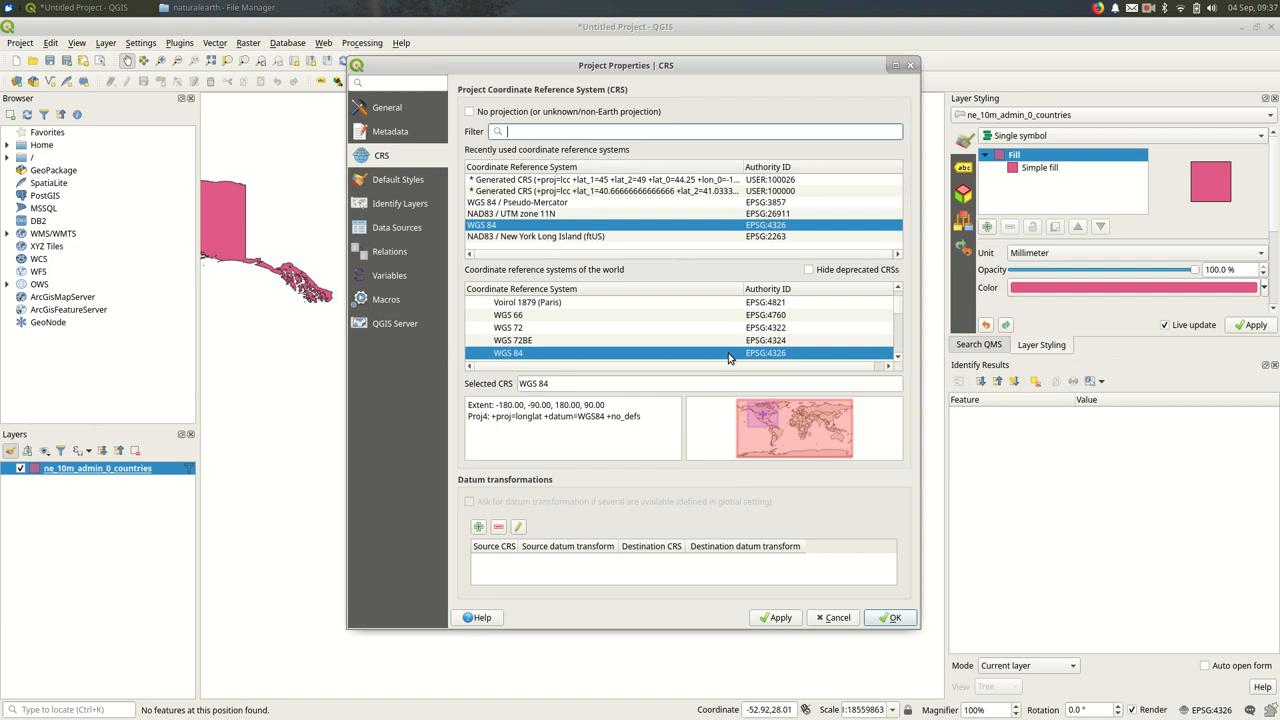
text(albers)
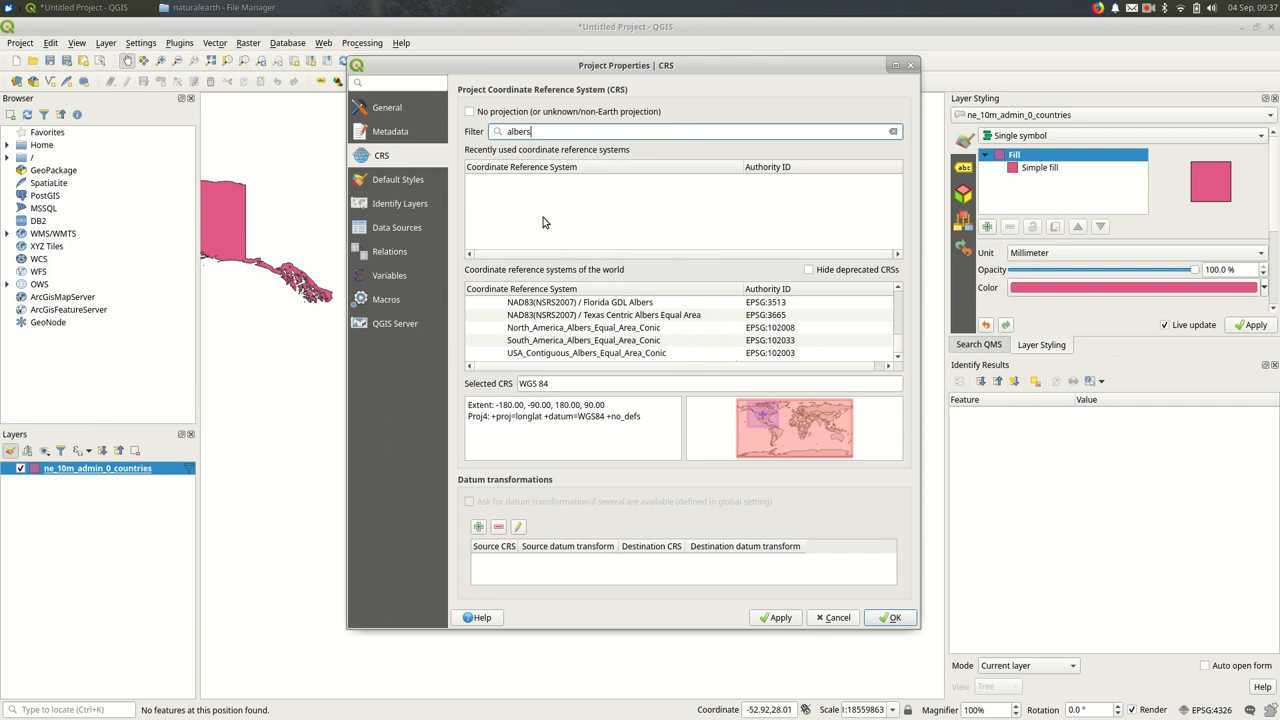
mouse_move(608, 313)
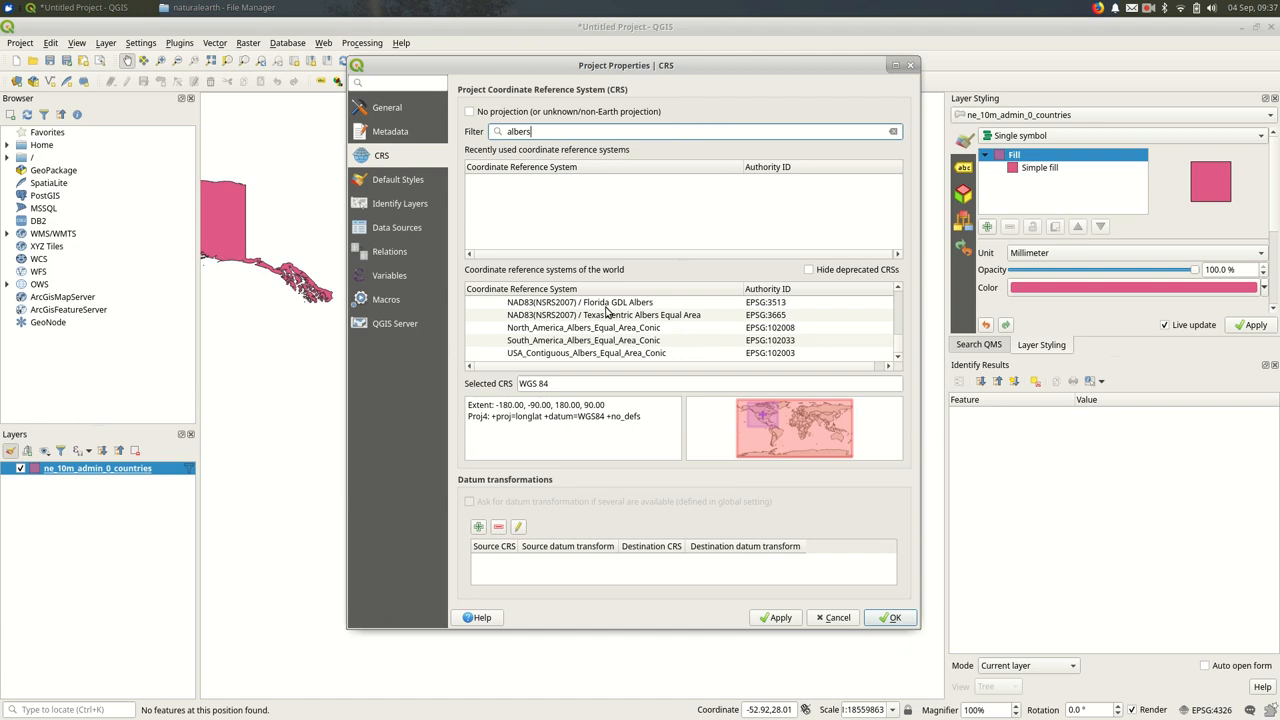
mouse_move(400, 203)
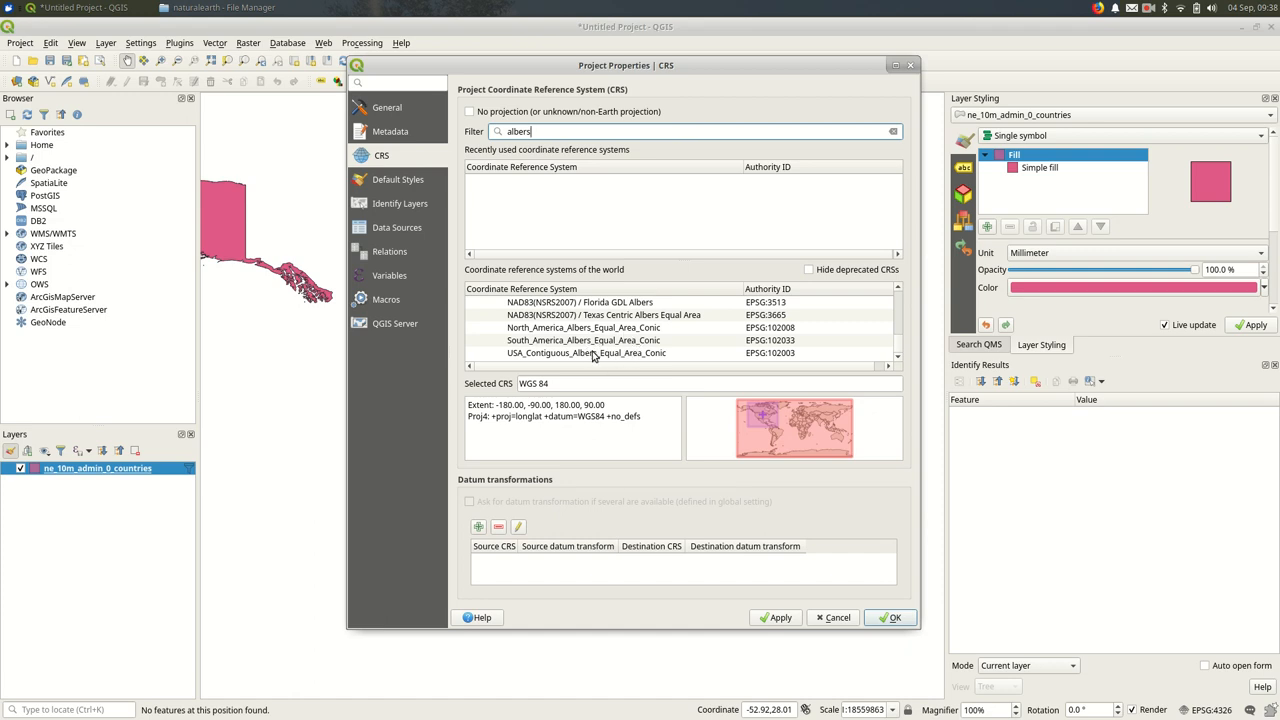
mouse_move(645, 350)
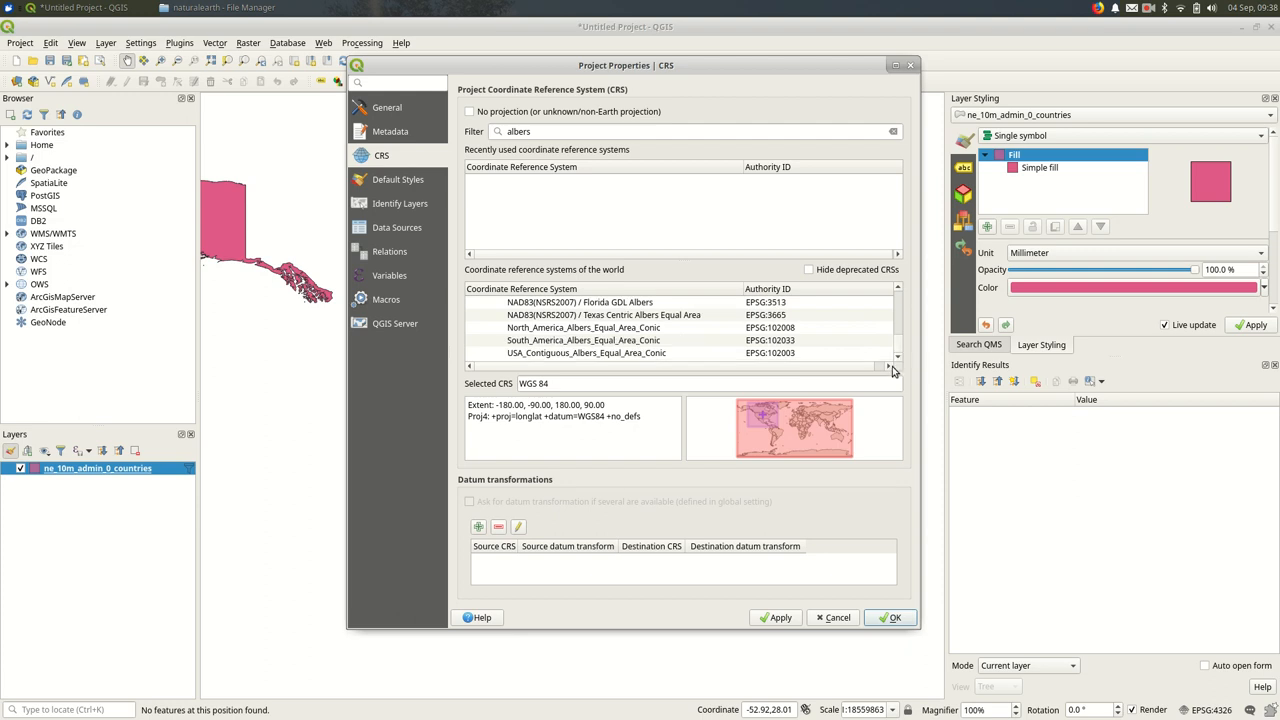
mouse_move(593, 372)
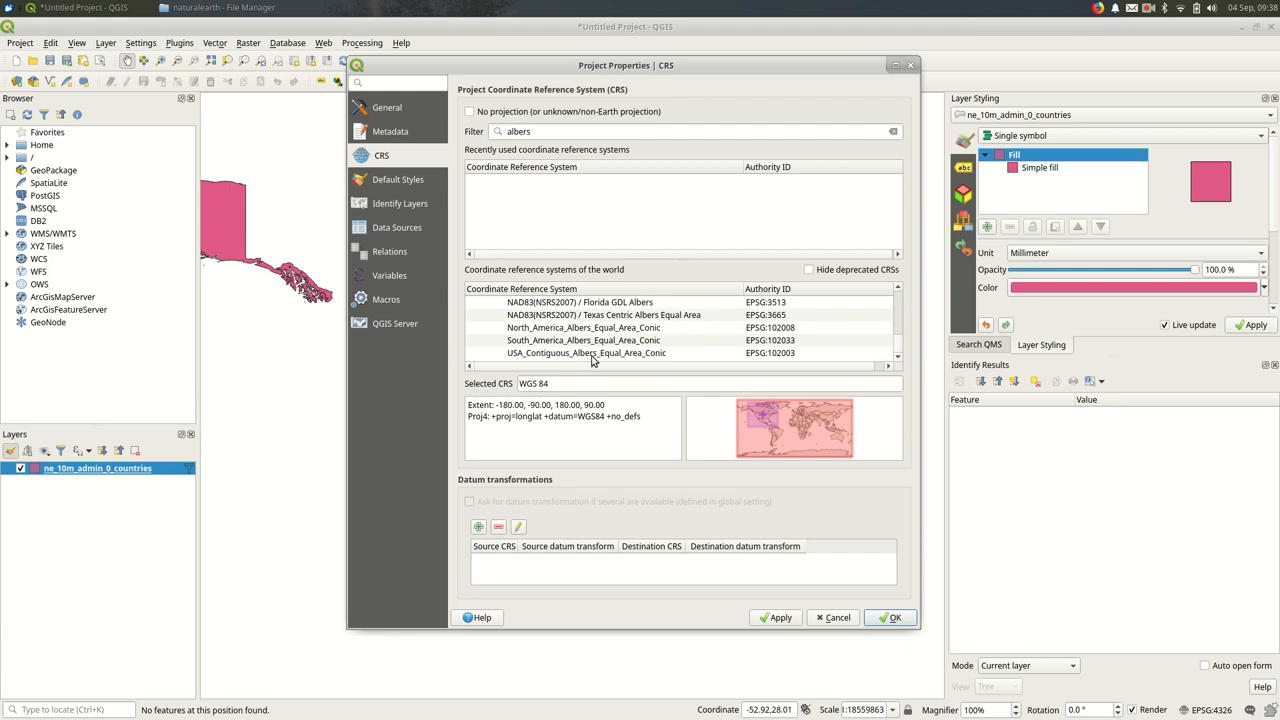
Select USA_Contiguous_Albers_Equal_Area_Conic (ESRI:102003) in the filtered CRS list.
click(586, 352)
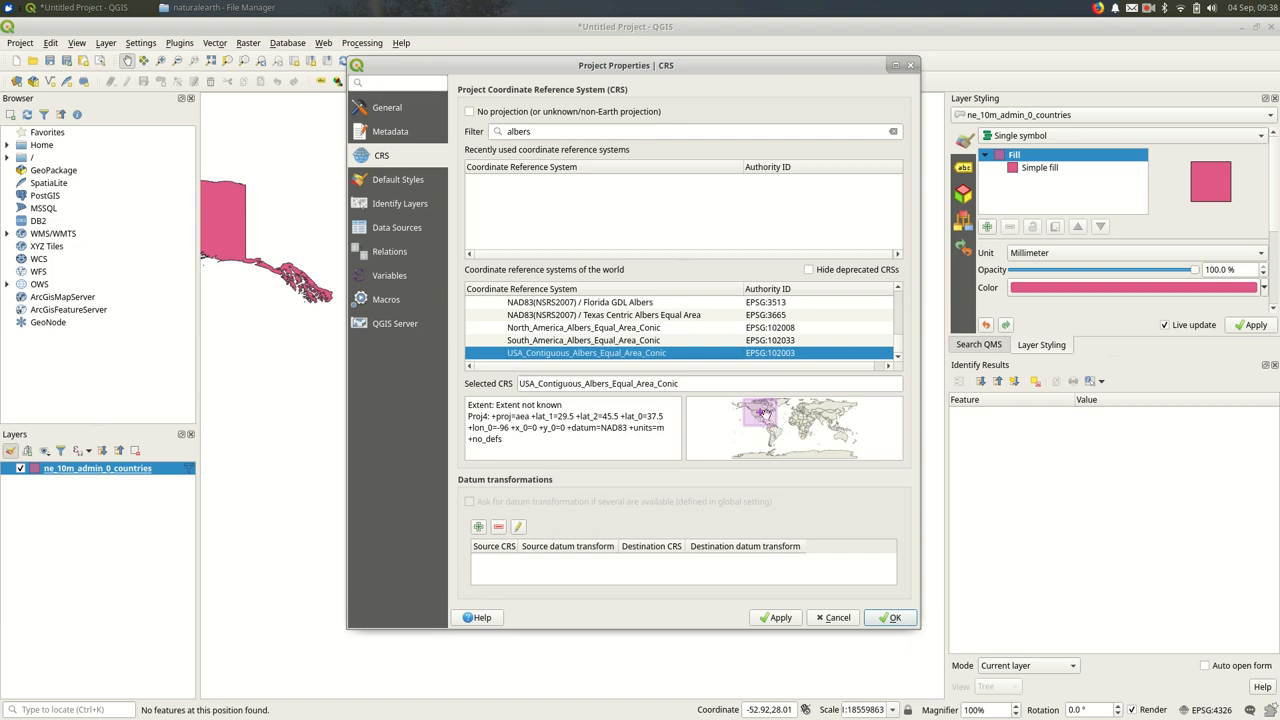
mouse_move(758, 428)
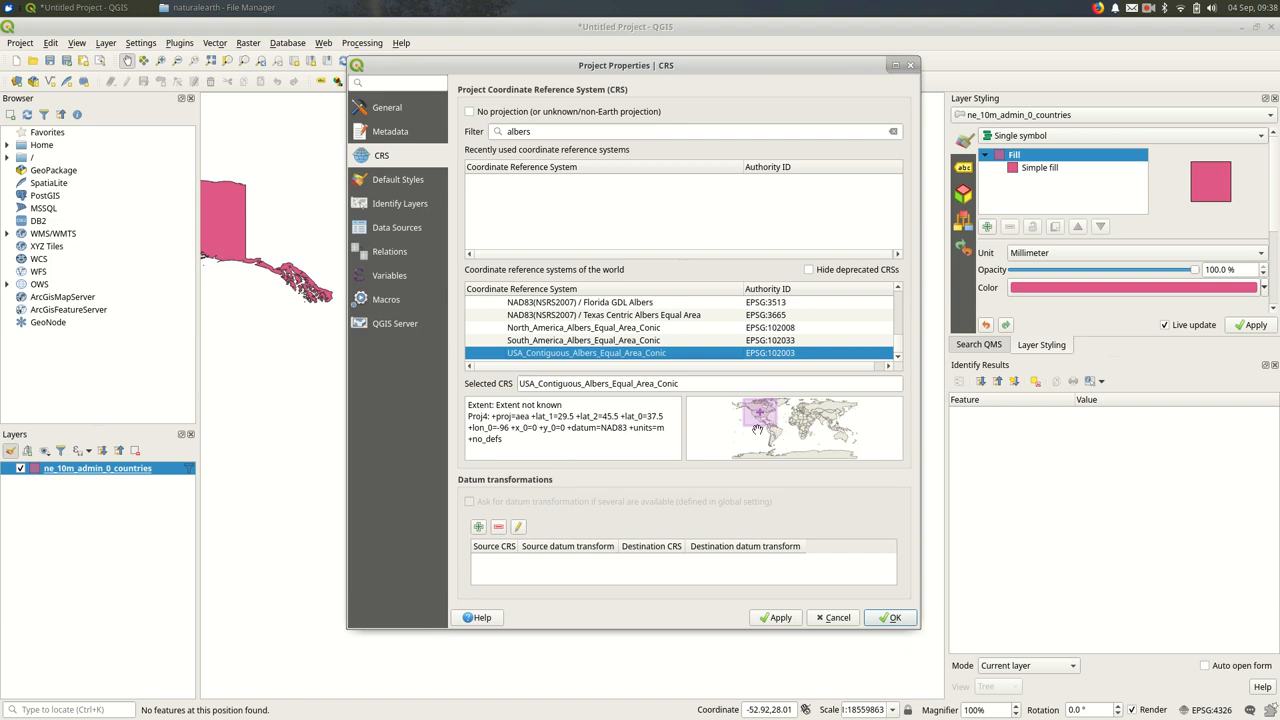
mouse_move(808, 467)
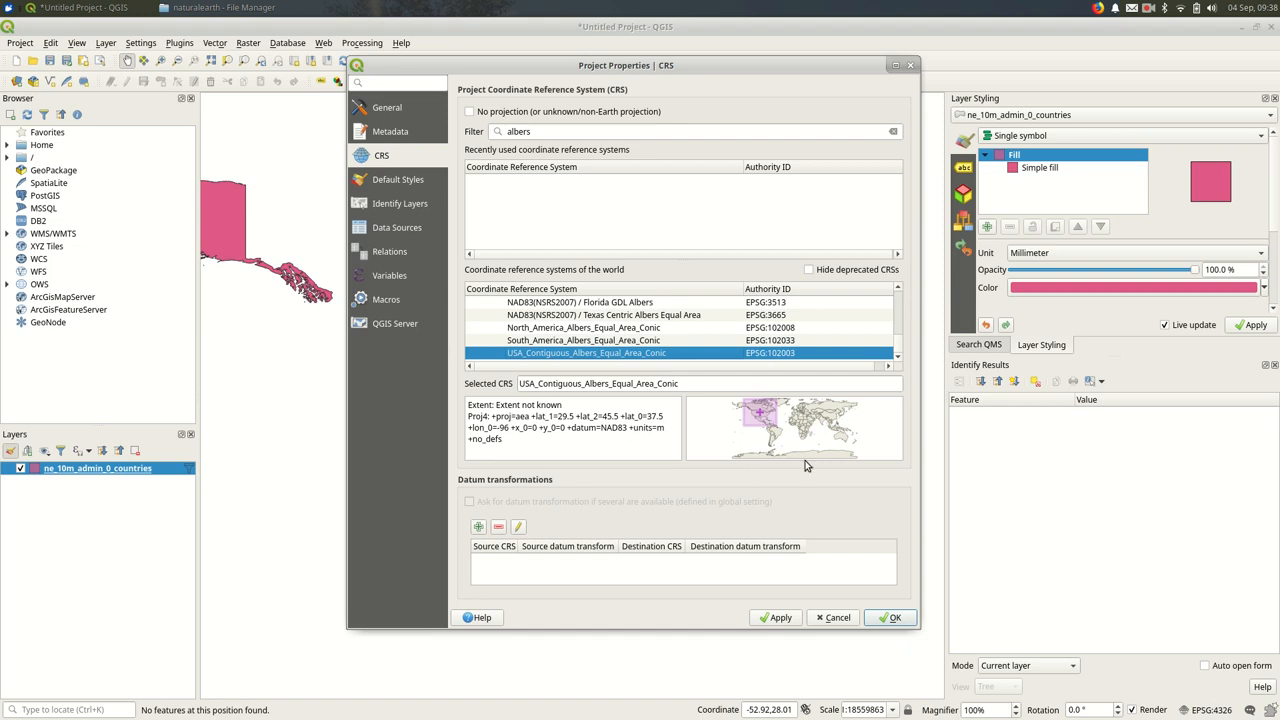
mouse_move(805, 460)
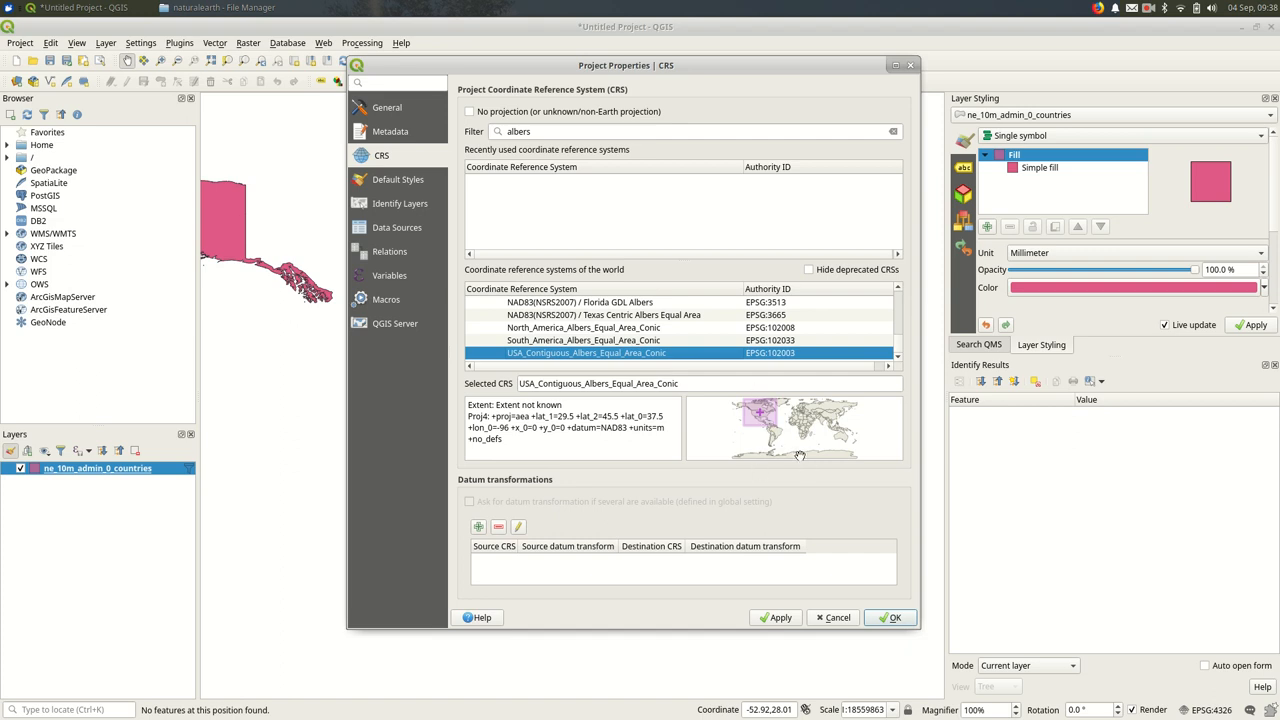
mouse_move(810, 498)
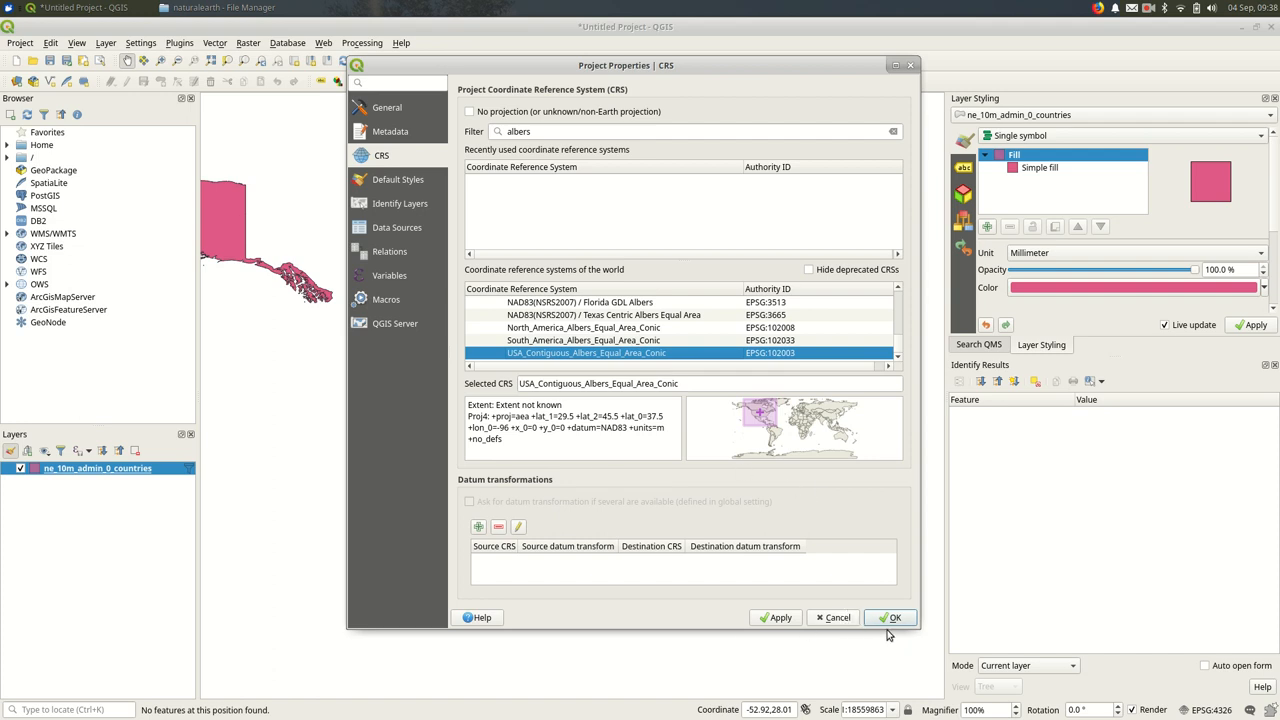
Confirm the Albers Equal Area Conic CRS, reprojecting the US map into conic shape.
click(890, 617)
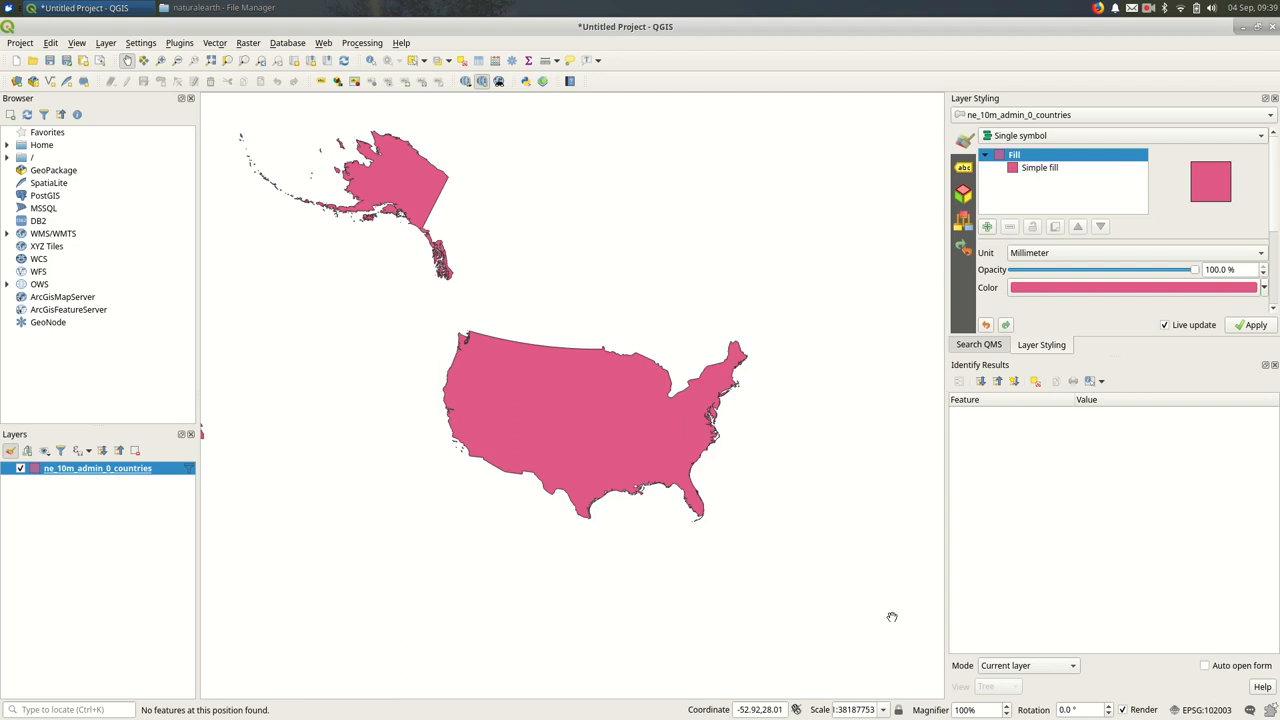
mouse_move(892, 617)
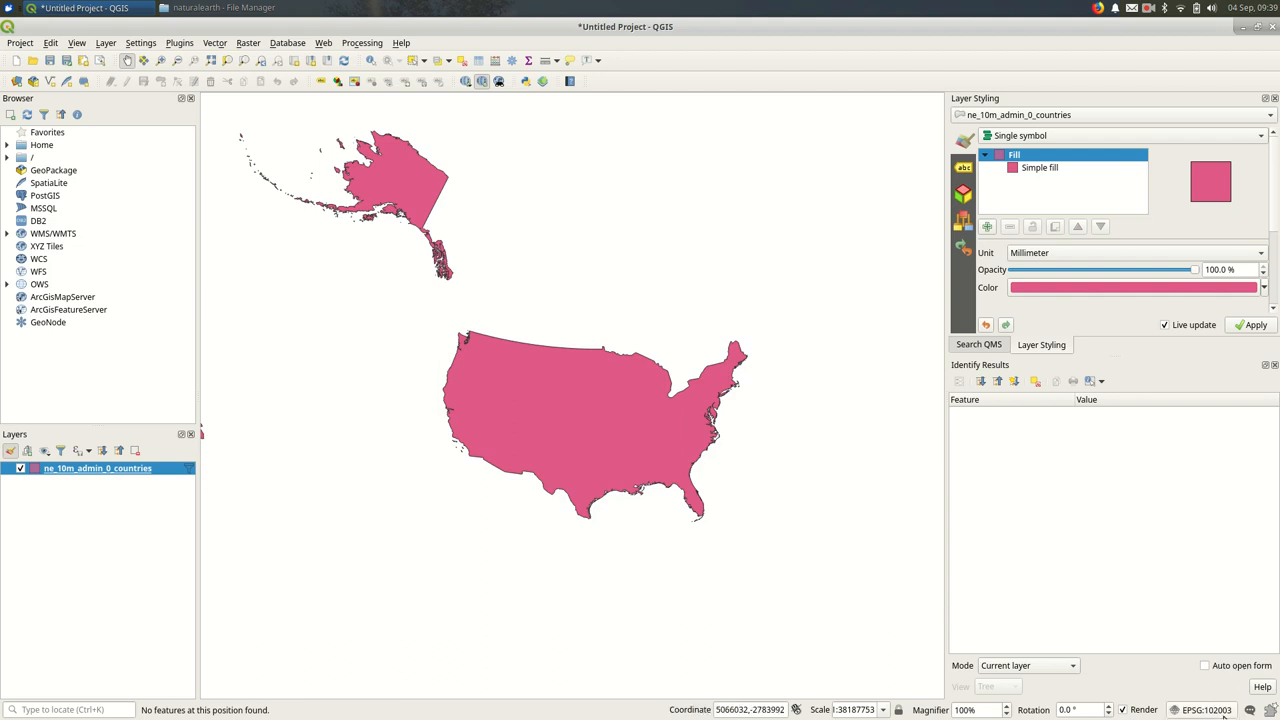
mouse_move(1205, 710)
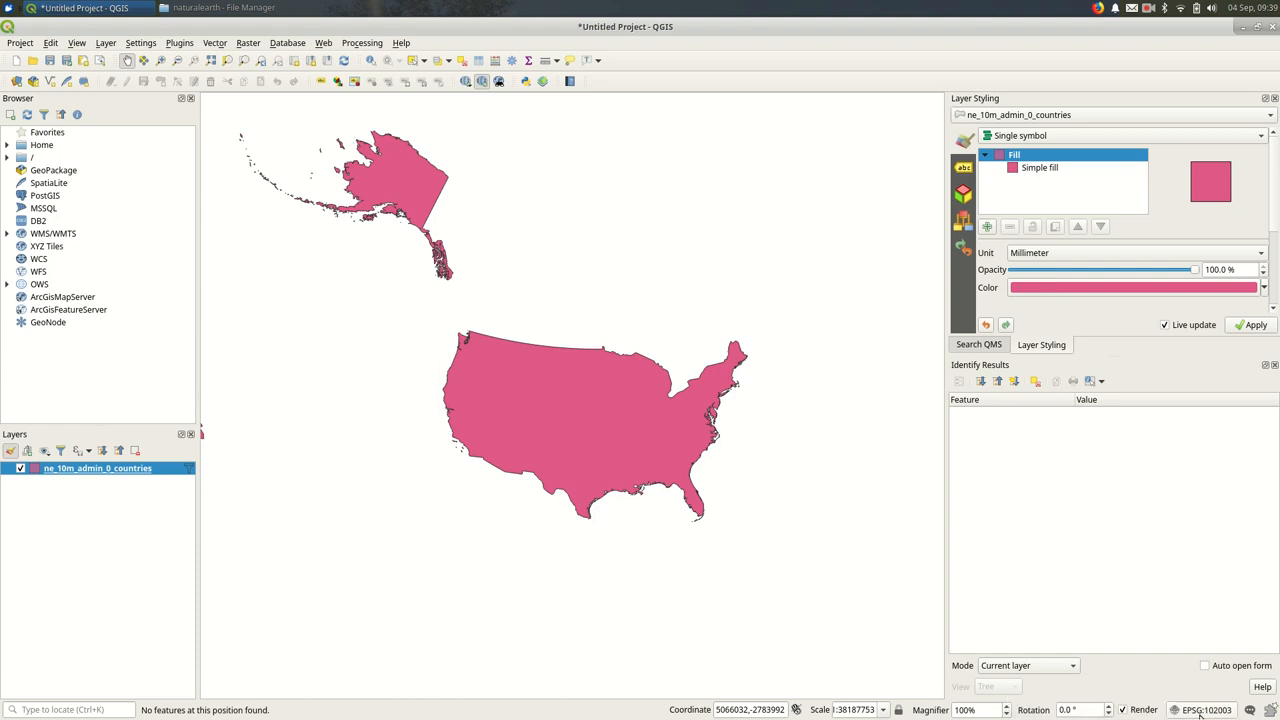
Switch the project CRS back to WGS 84 (EPSG:4326) and zoom into the map.
click(1207, 710)
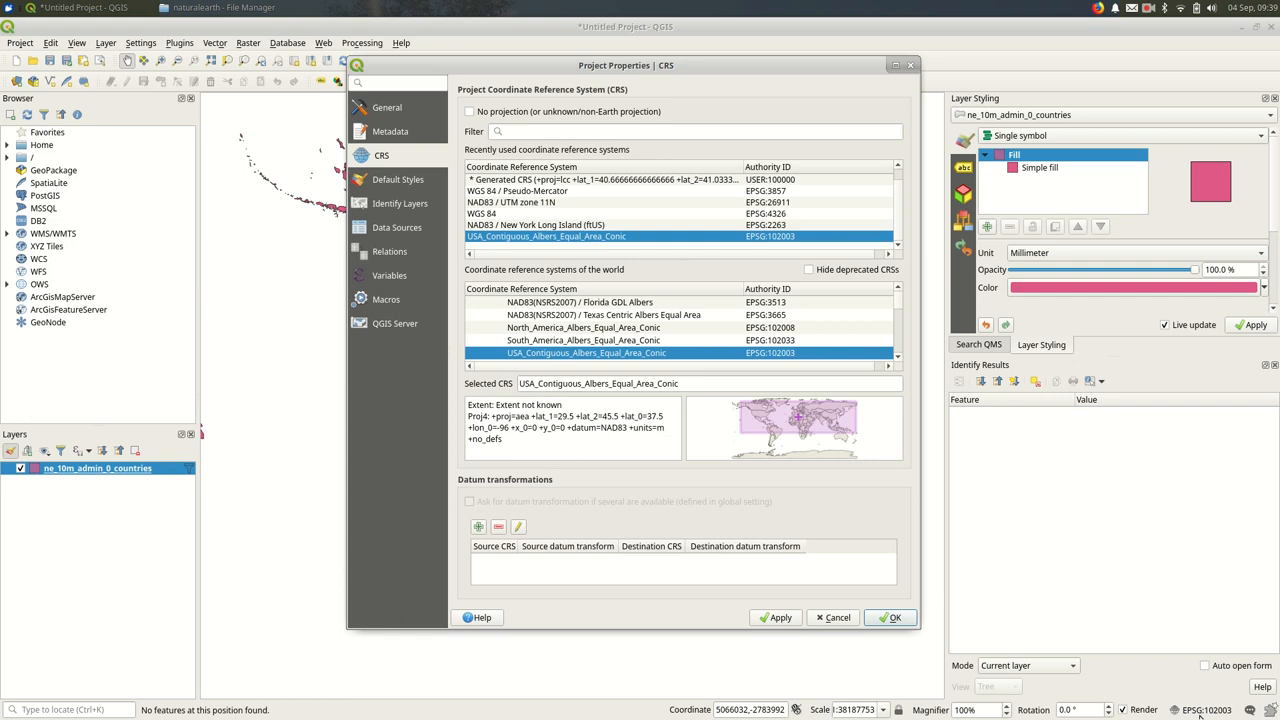
mouse_move(618, 224)
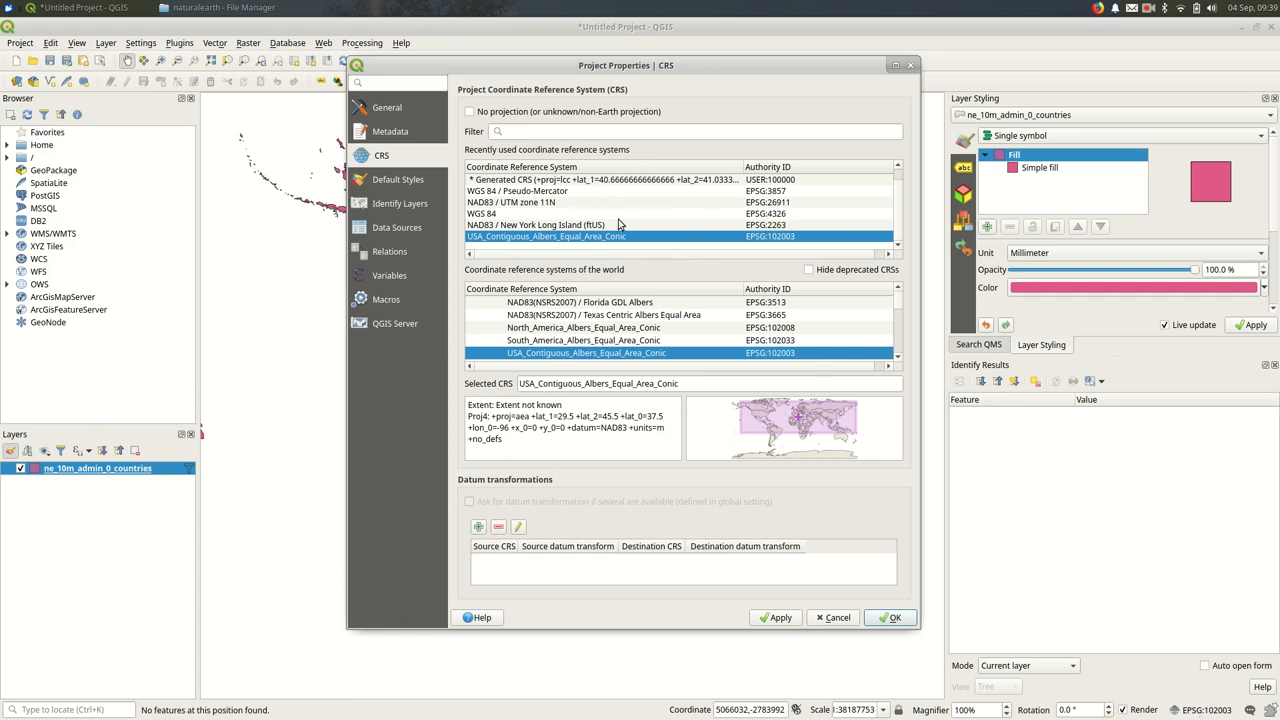
mouse_move(572, 216)
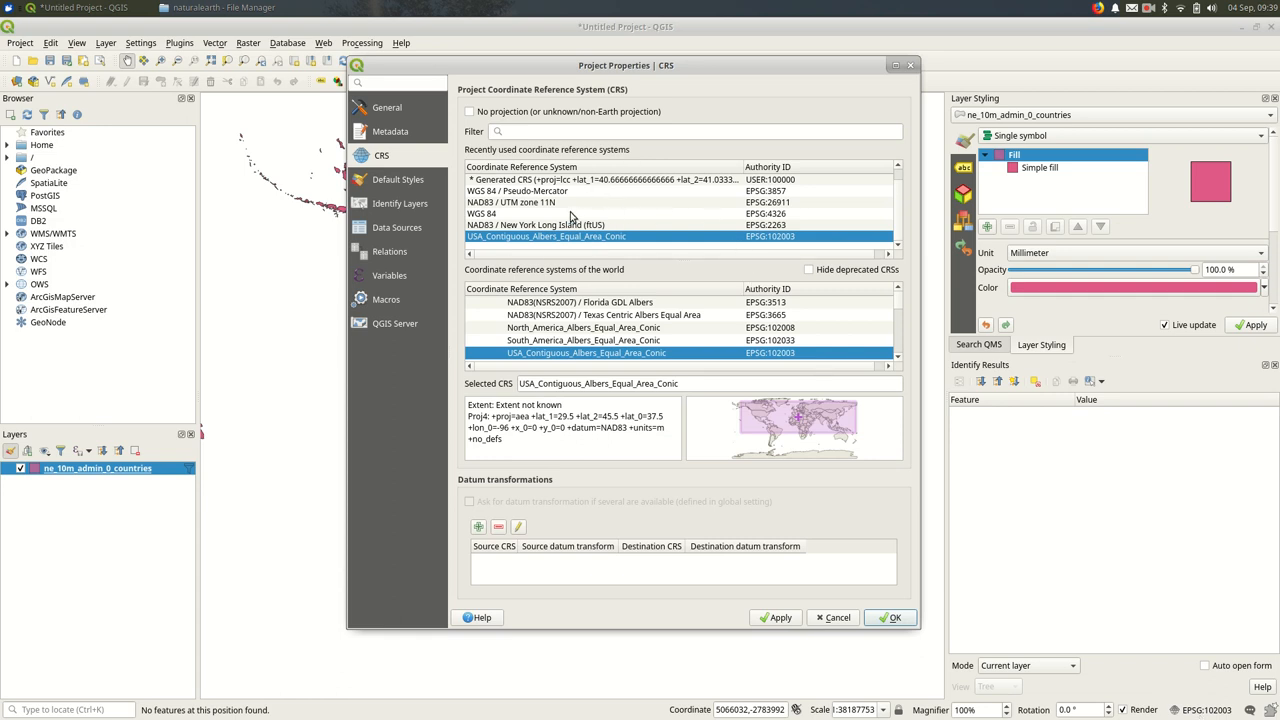
click(481, 213)
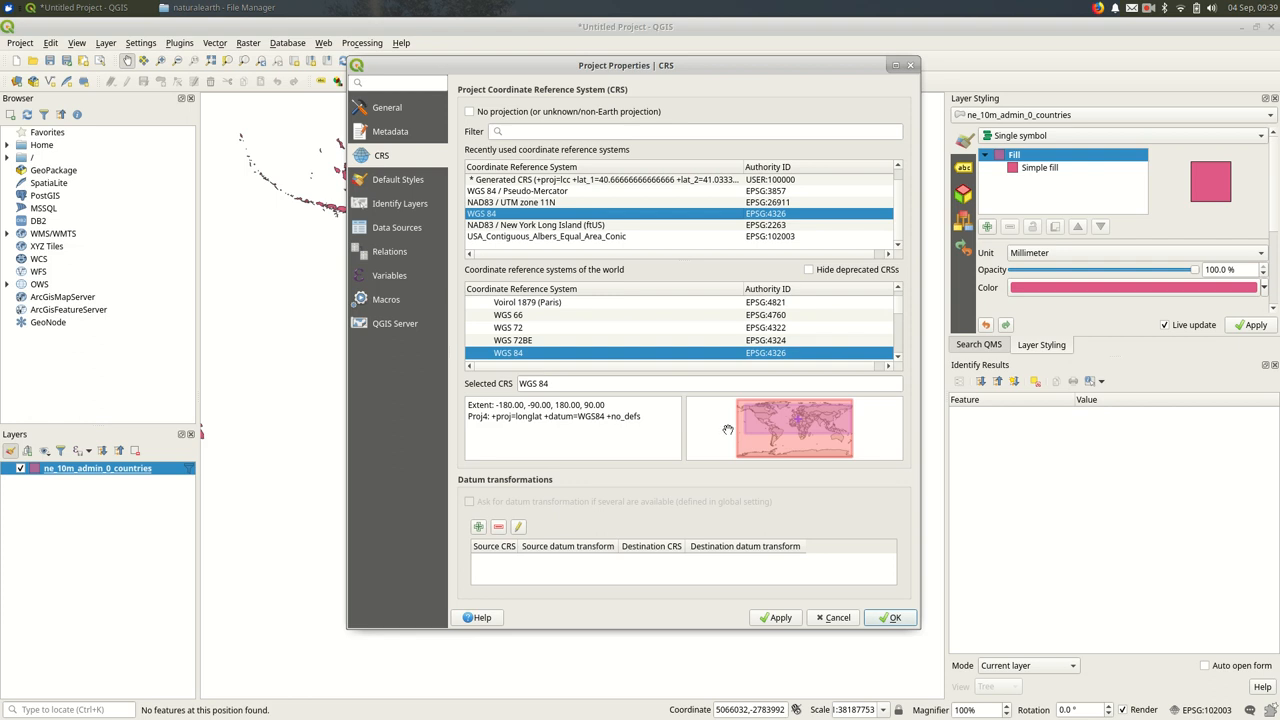
mouse_move(843, 599)
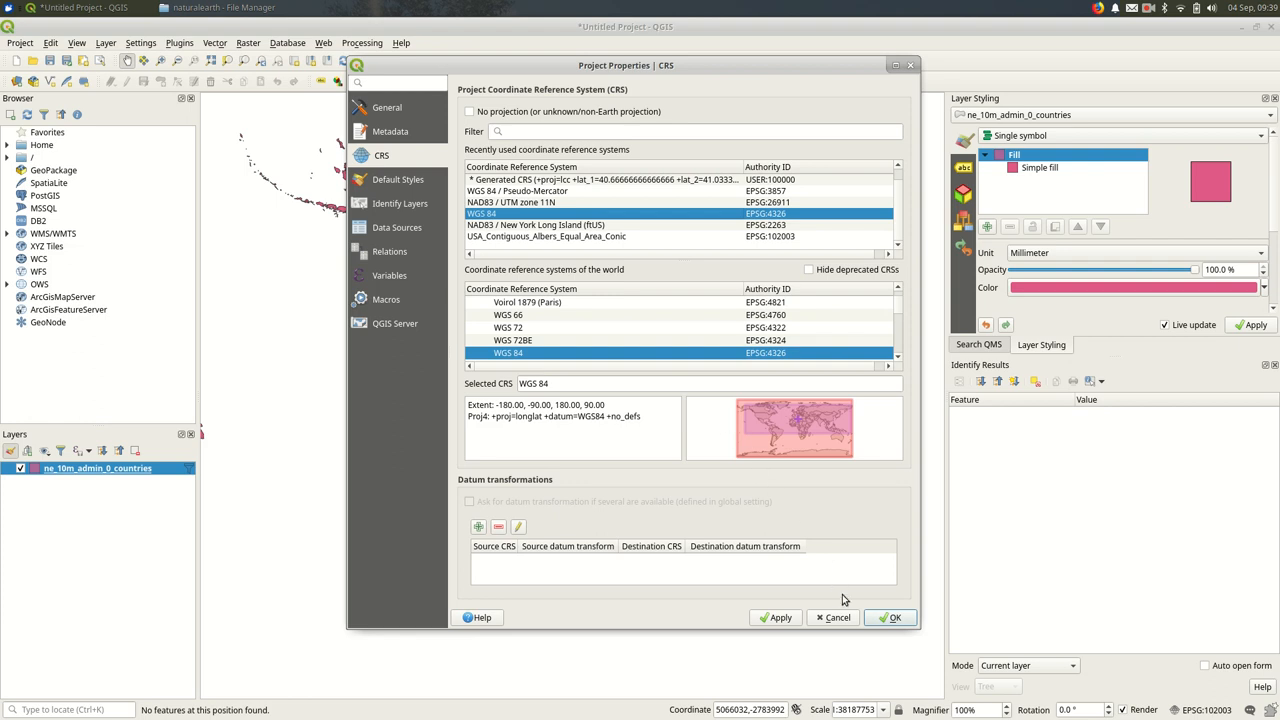
click(891, 617)
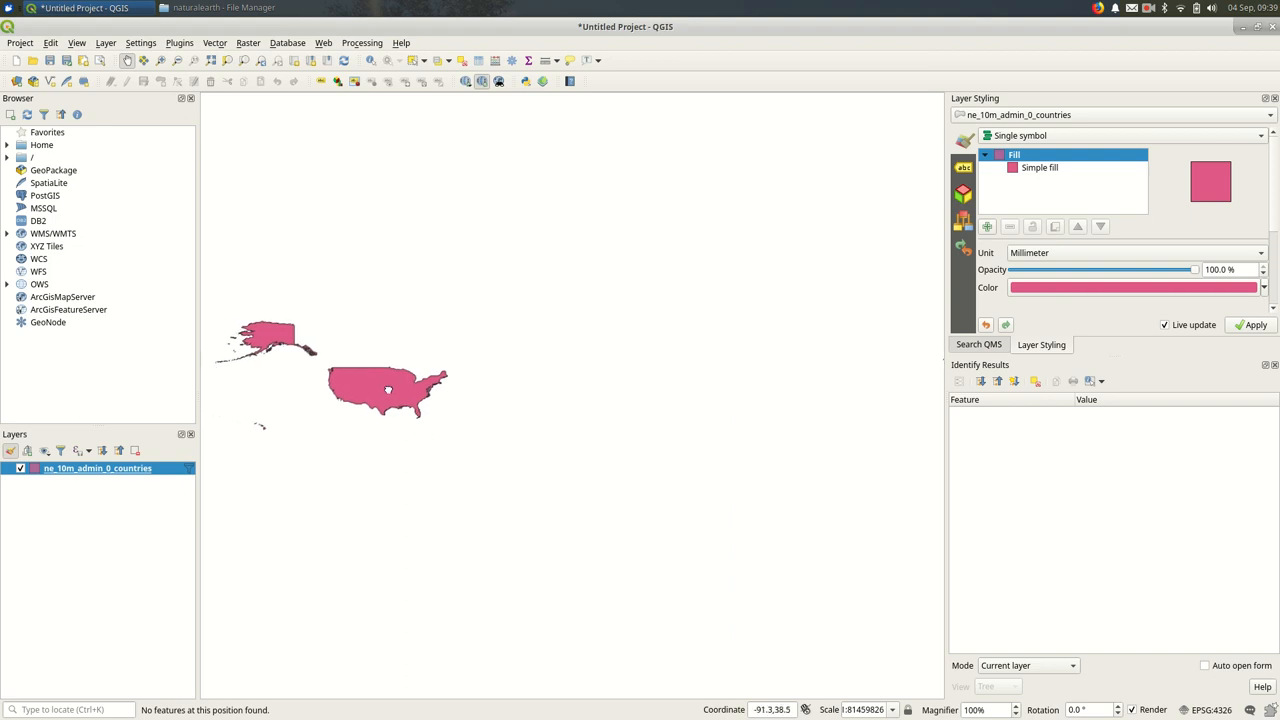
scroll(up, 3)
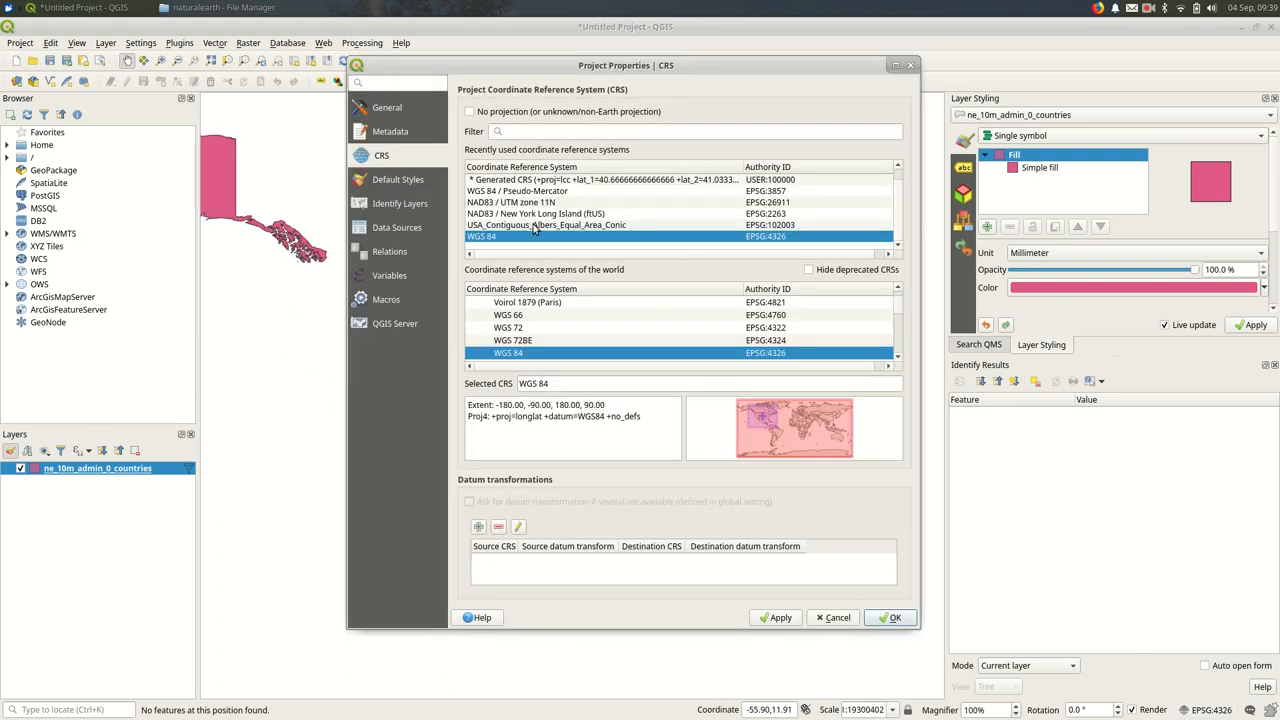
Reapply USA Contiguous Albers Equal Area Conic and pan across the contiguous US.
click(889, 617)
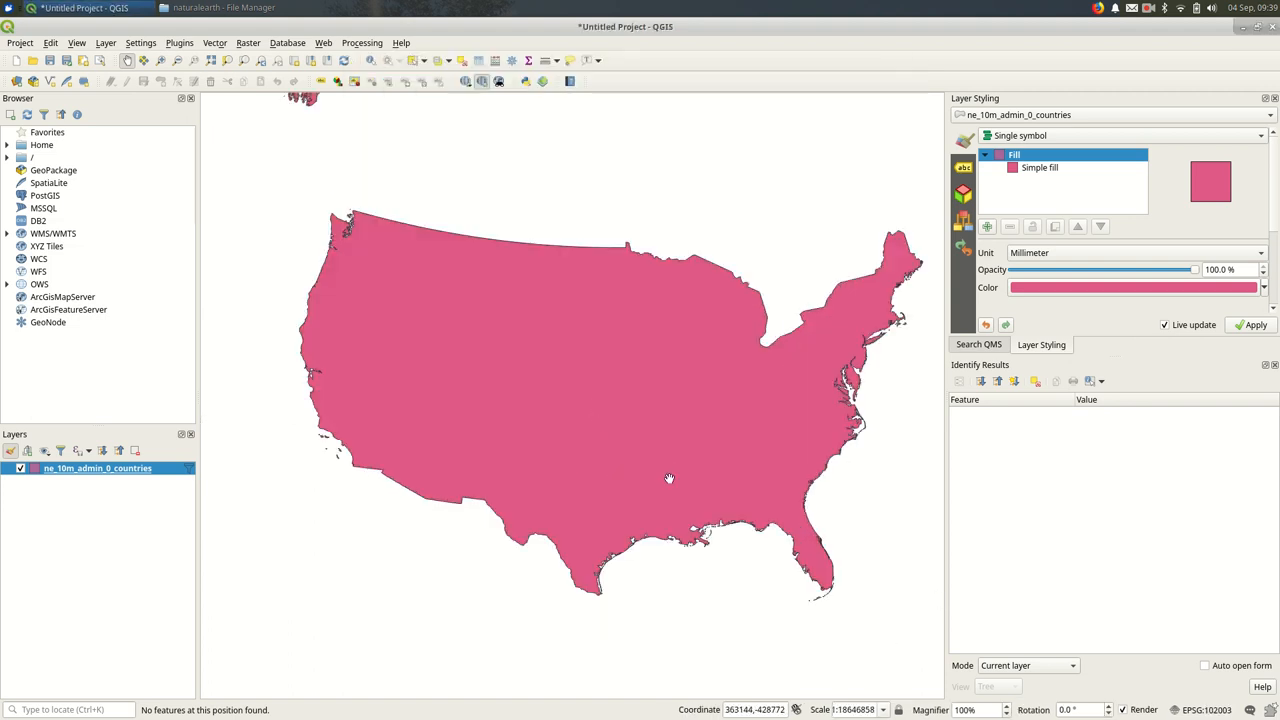
drag(670, 478, 640, 463)
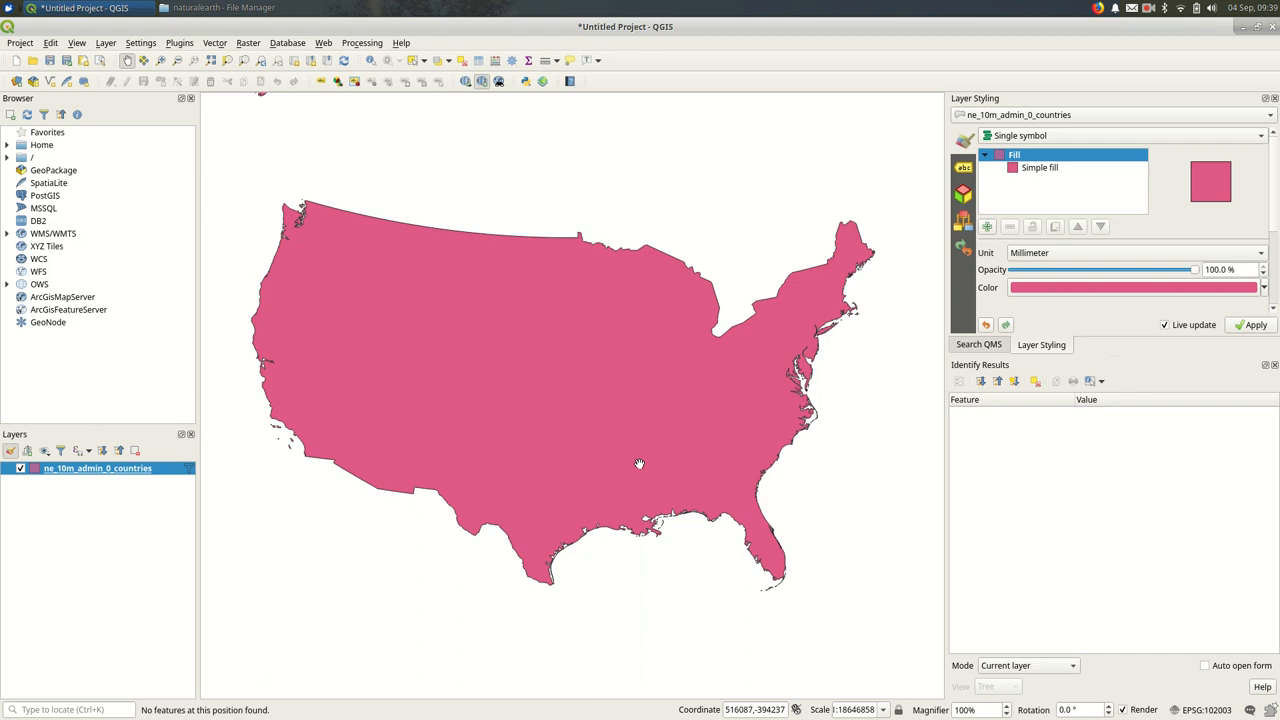
mouse_move(640, 463)
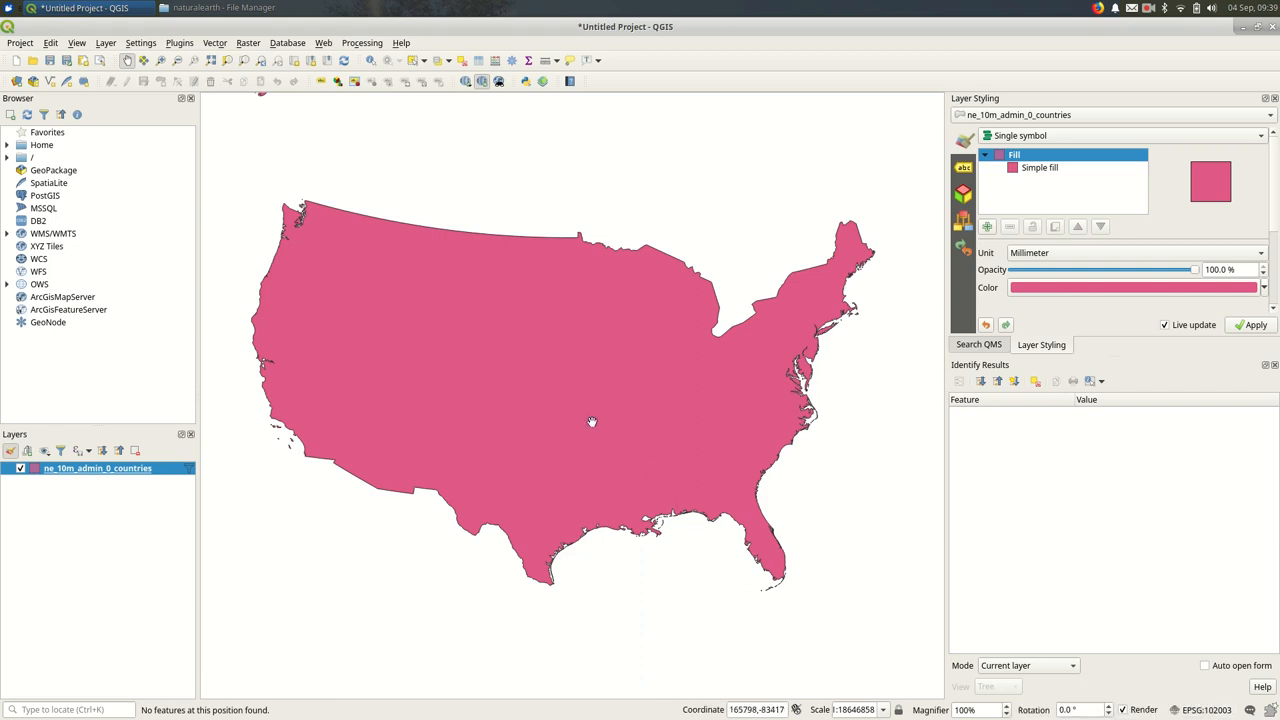
click(19, 42)
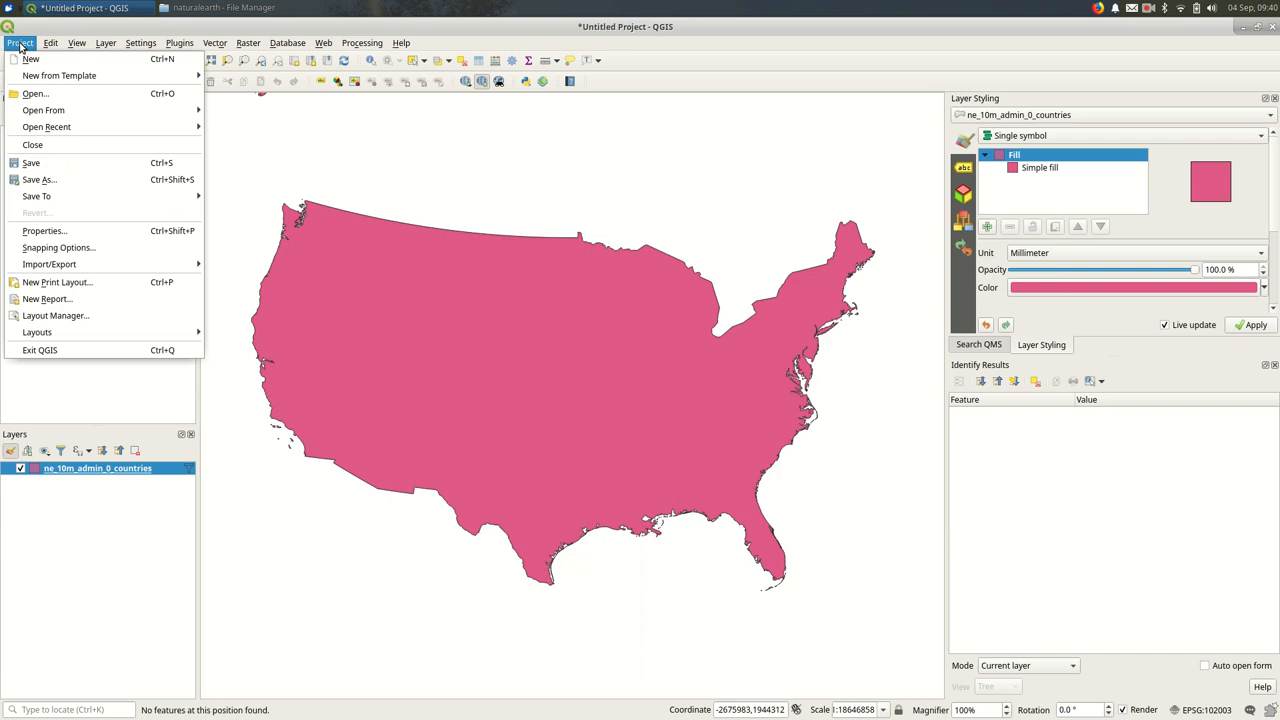
Browse the Project Properties Metadata and General pages, then return to the CRS page.
click(44, 230)
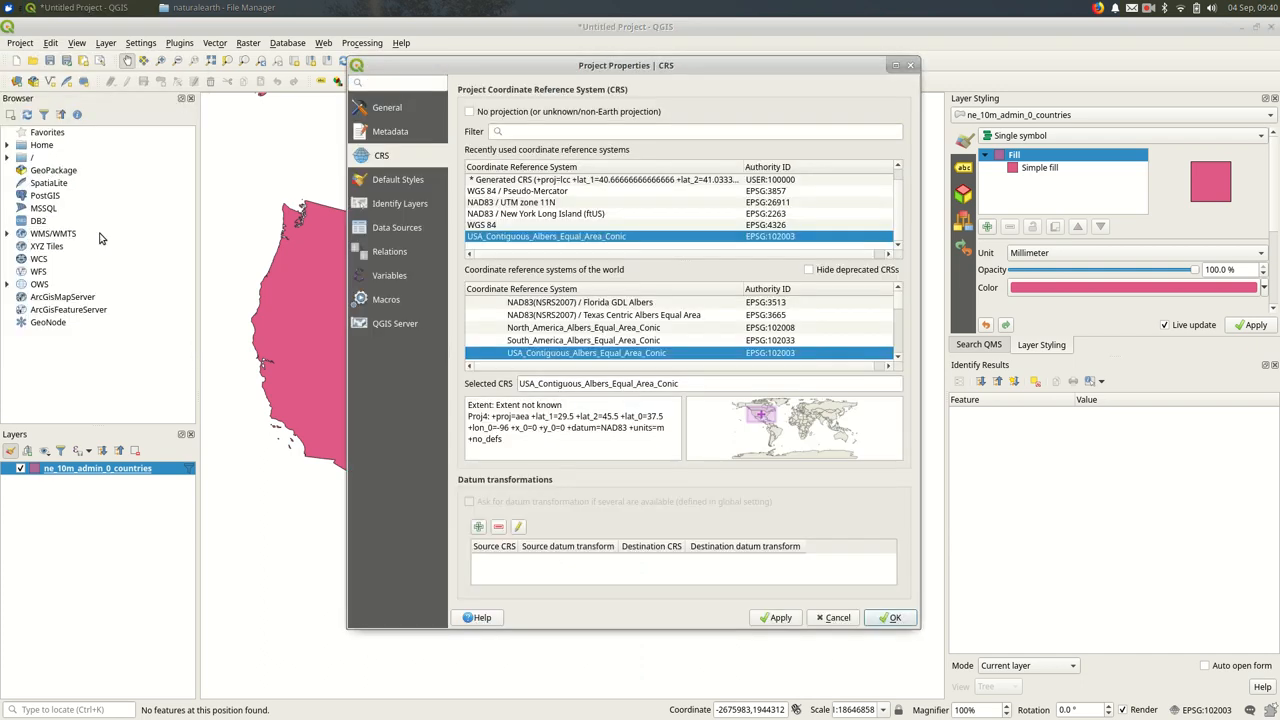
click(391, 131)
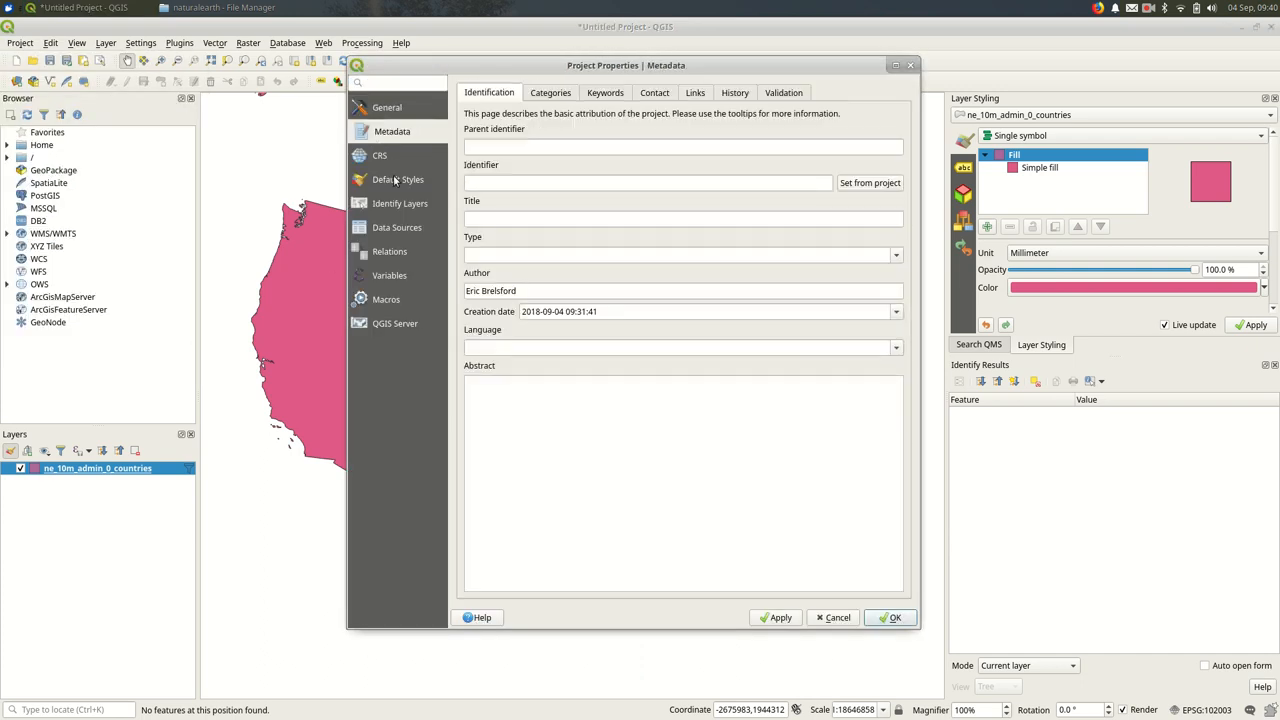
click(388, 107)
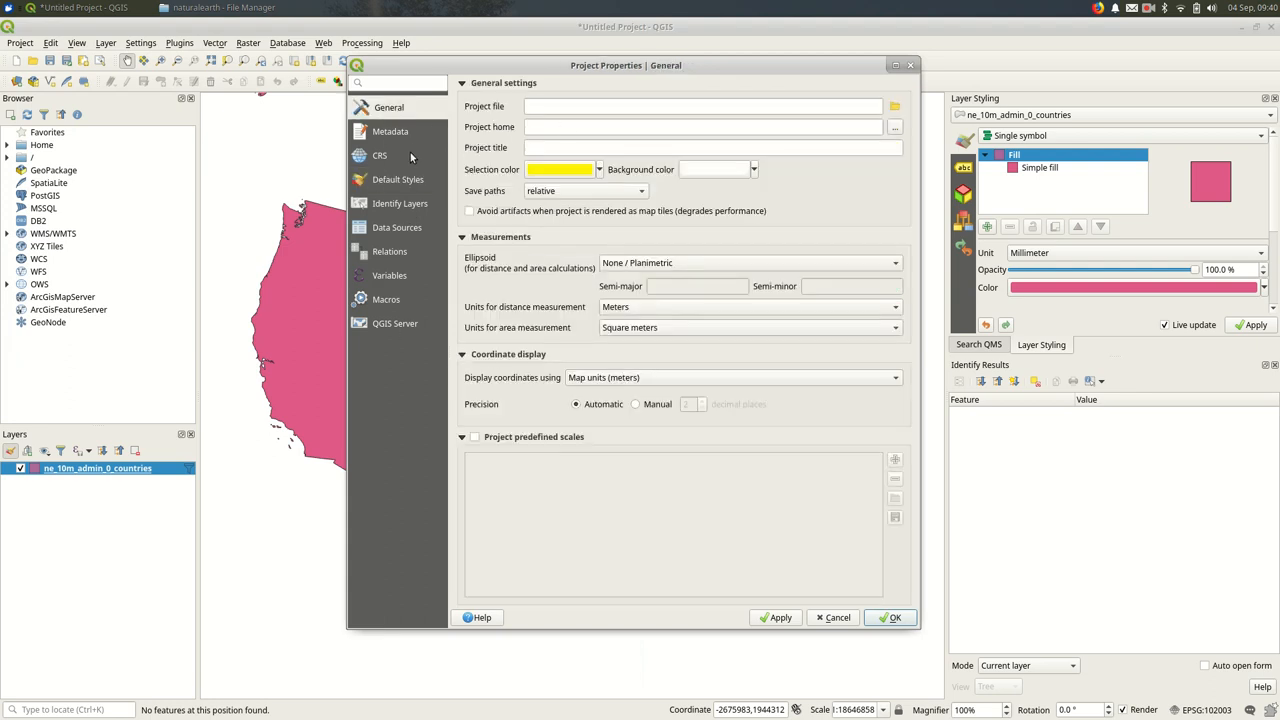
click(380, 155)
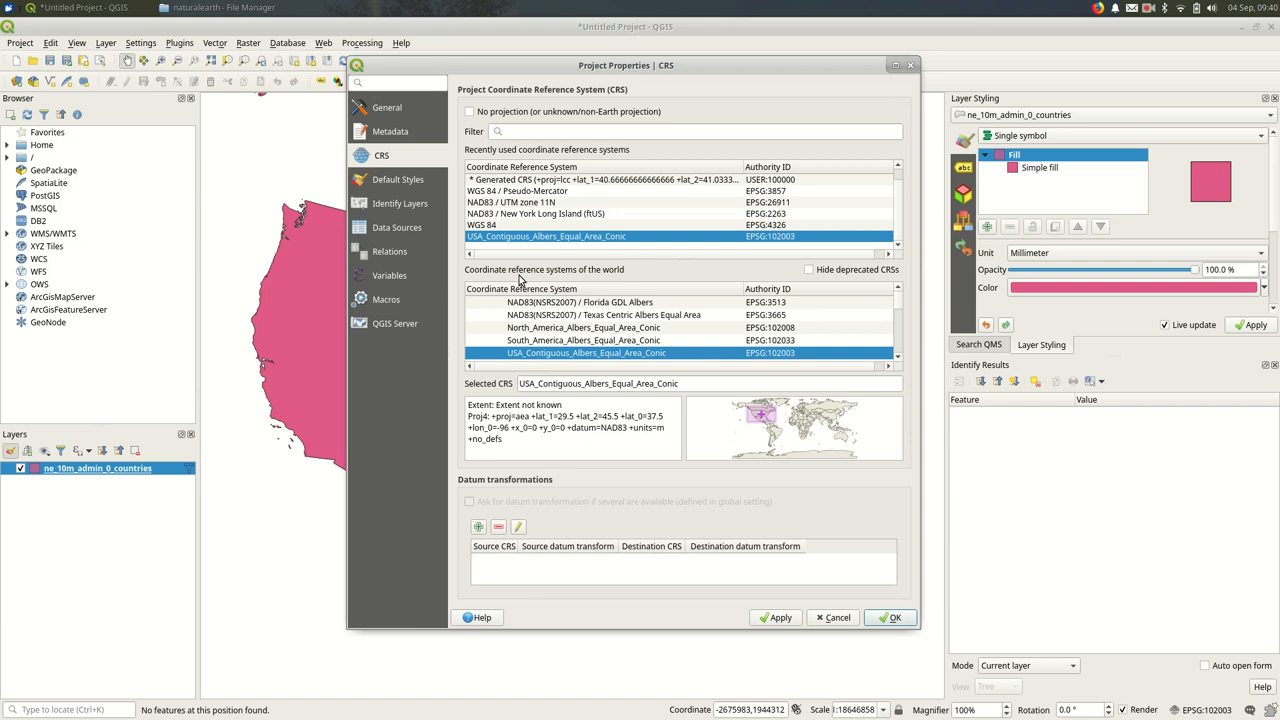
mouse_move(480, 198)
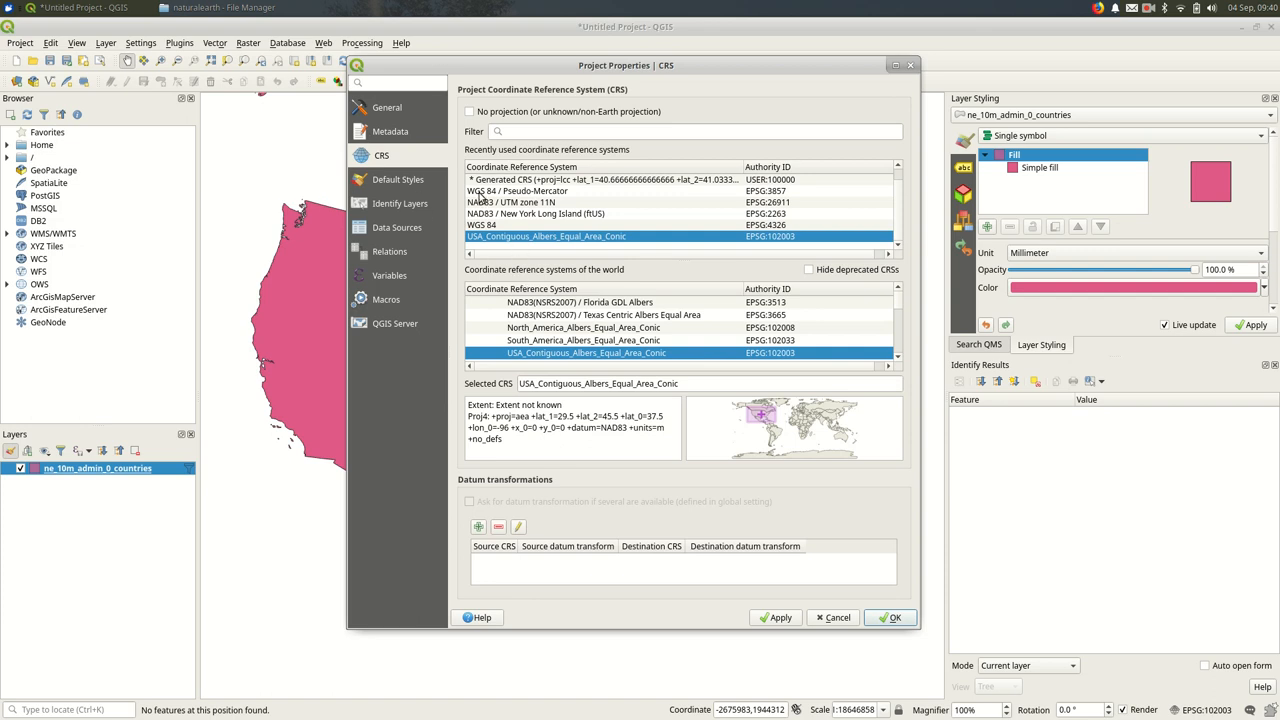
mouse_move(540, 251)
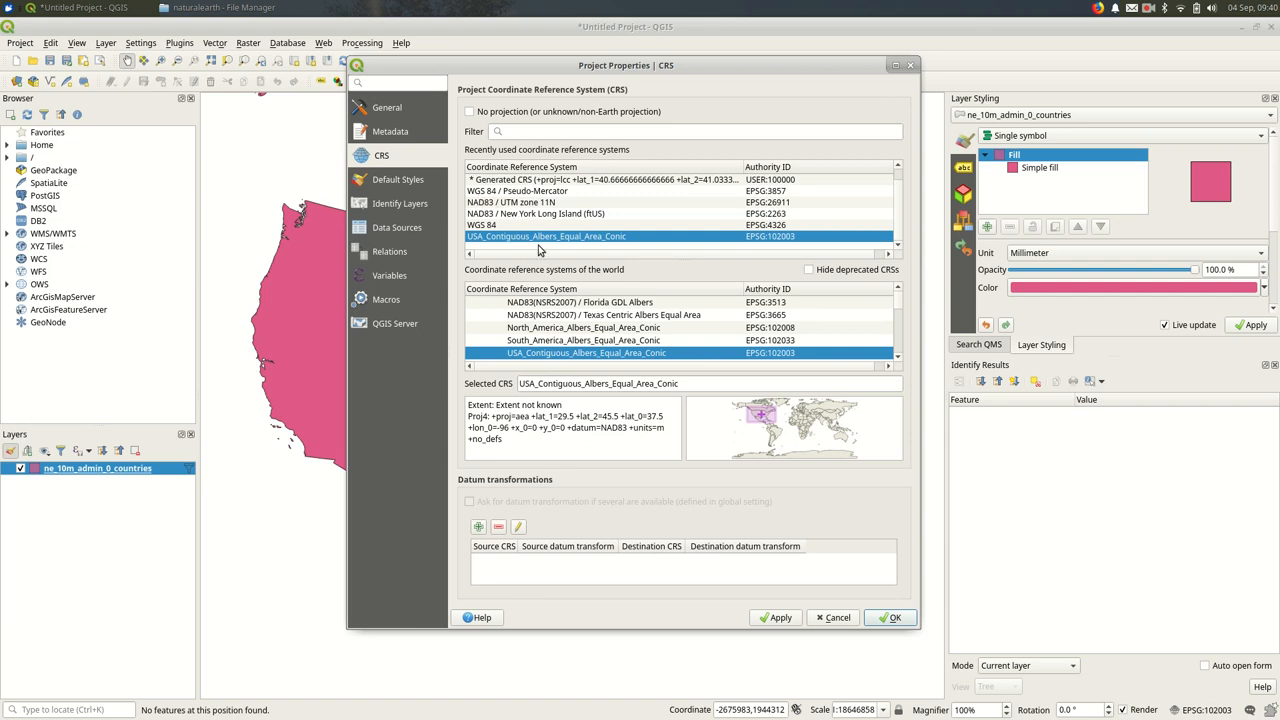
mouse_move(604, 289)
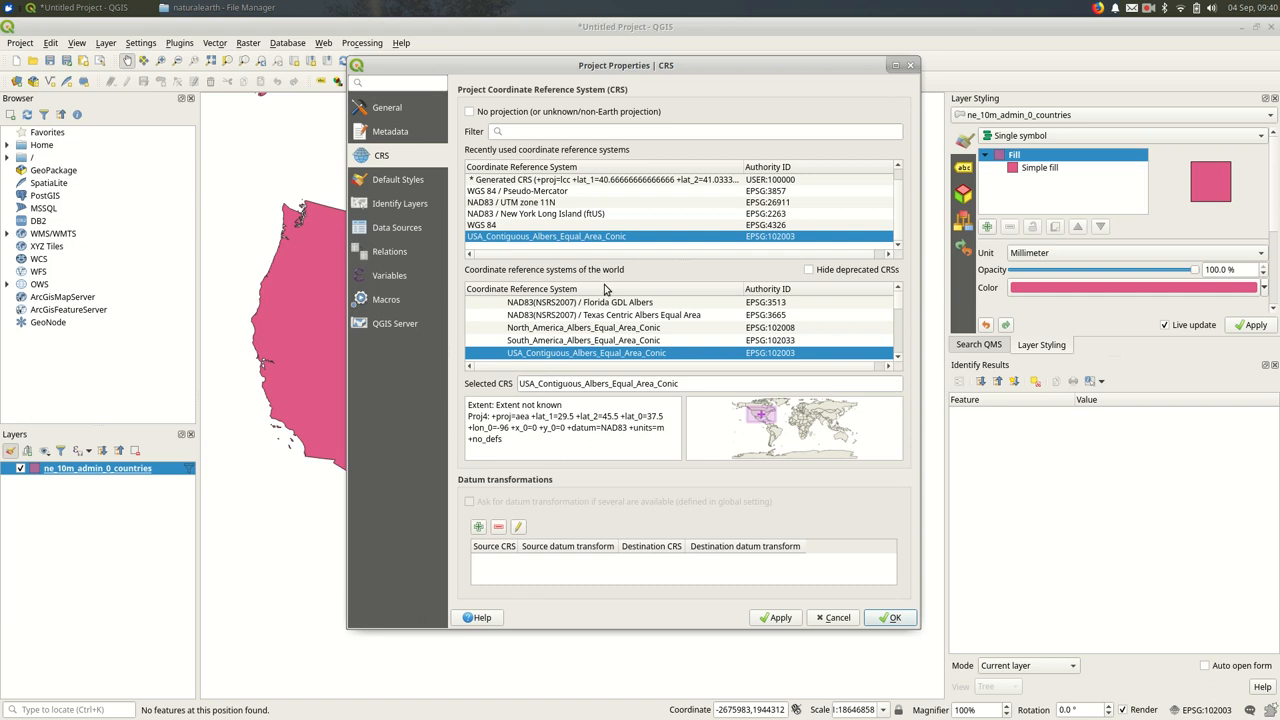